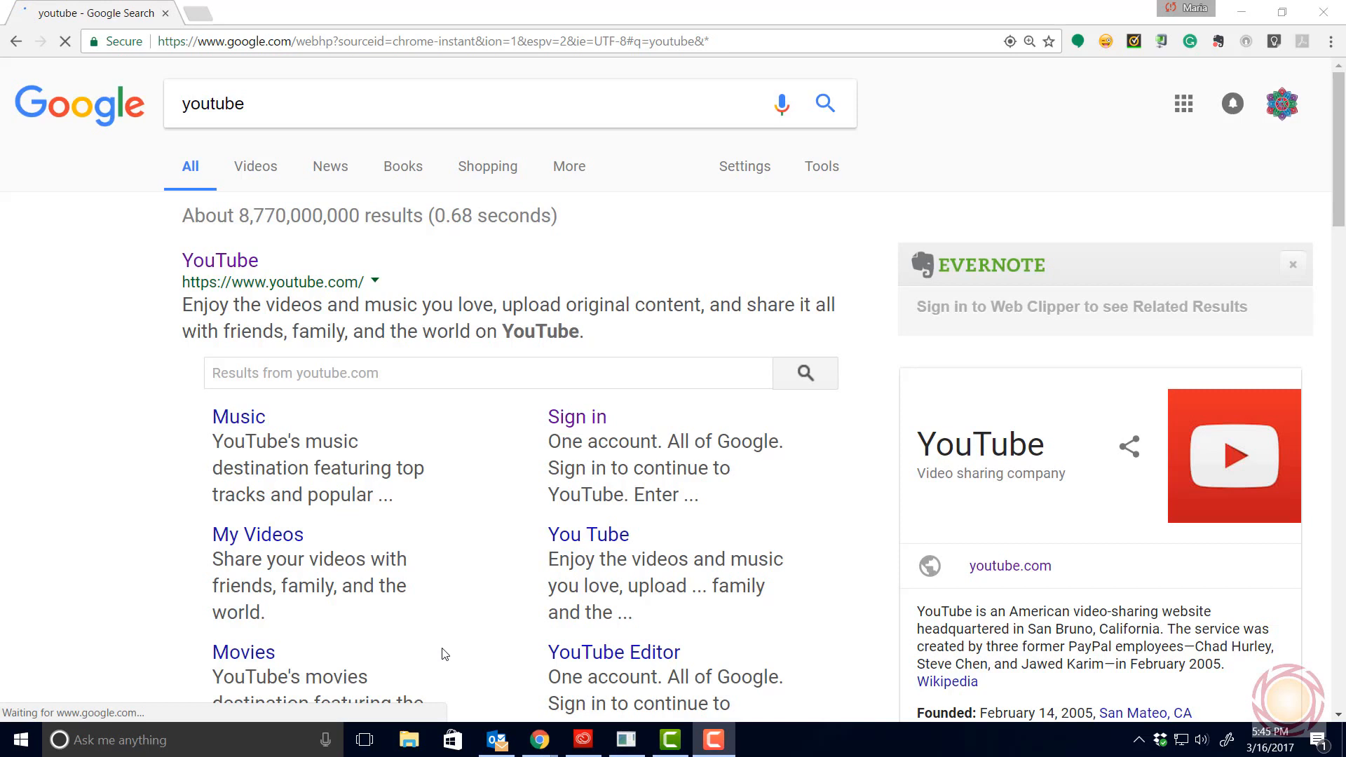
mouse_move(1325, 129)
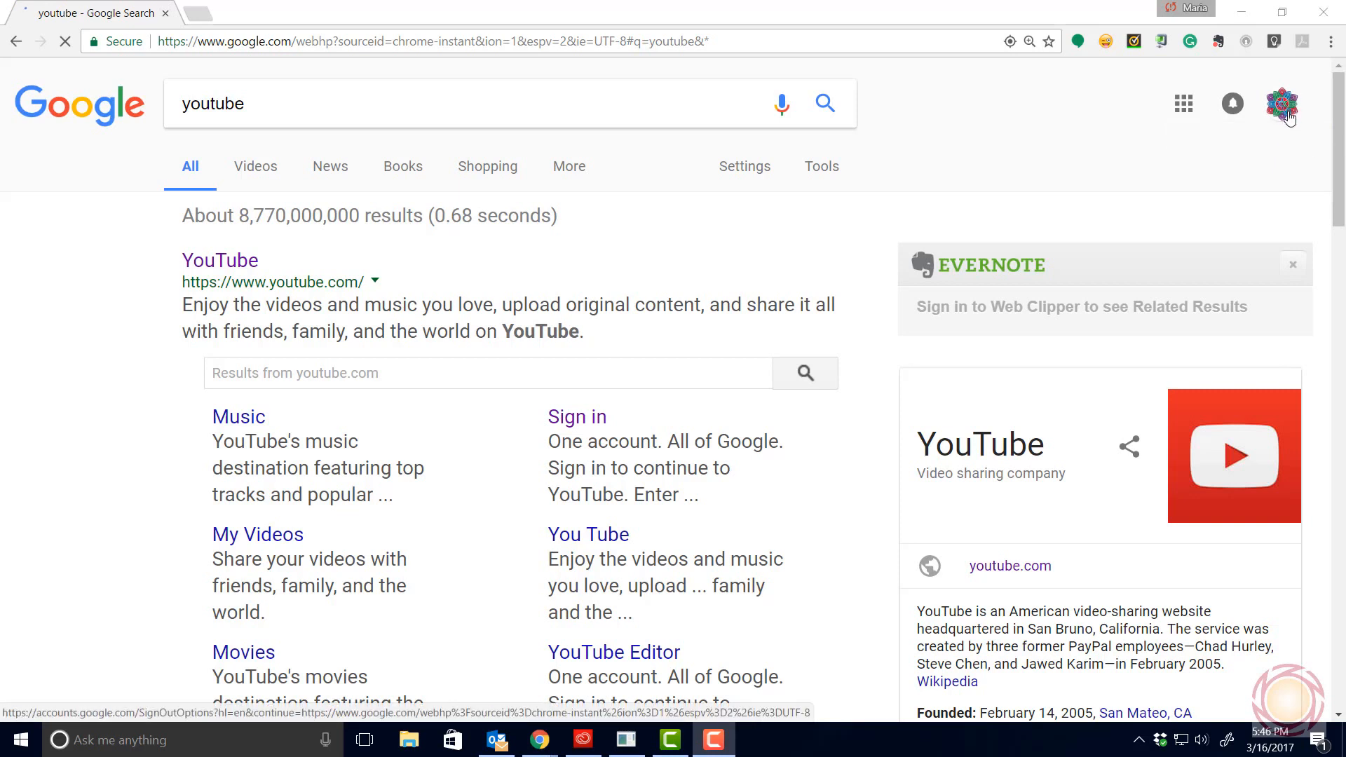
mouse_move(1282, 105)
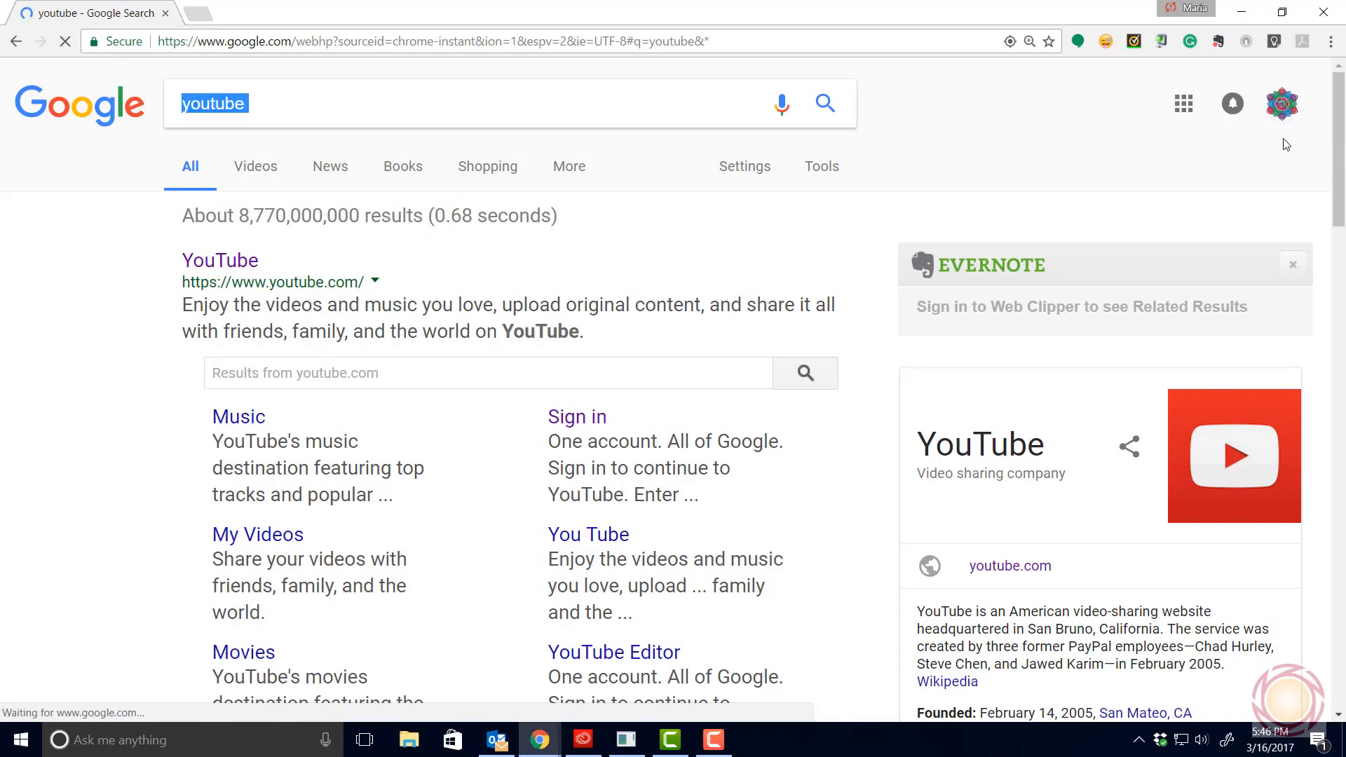
mouse_move(1282, 158)
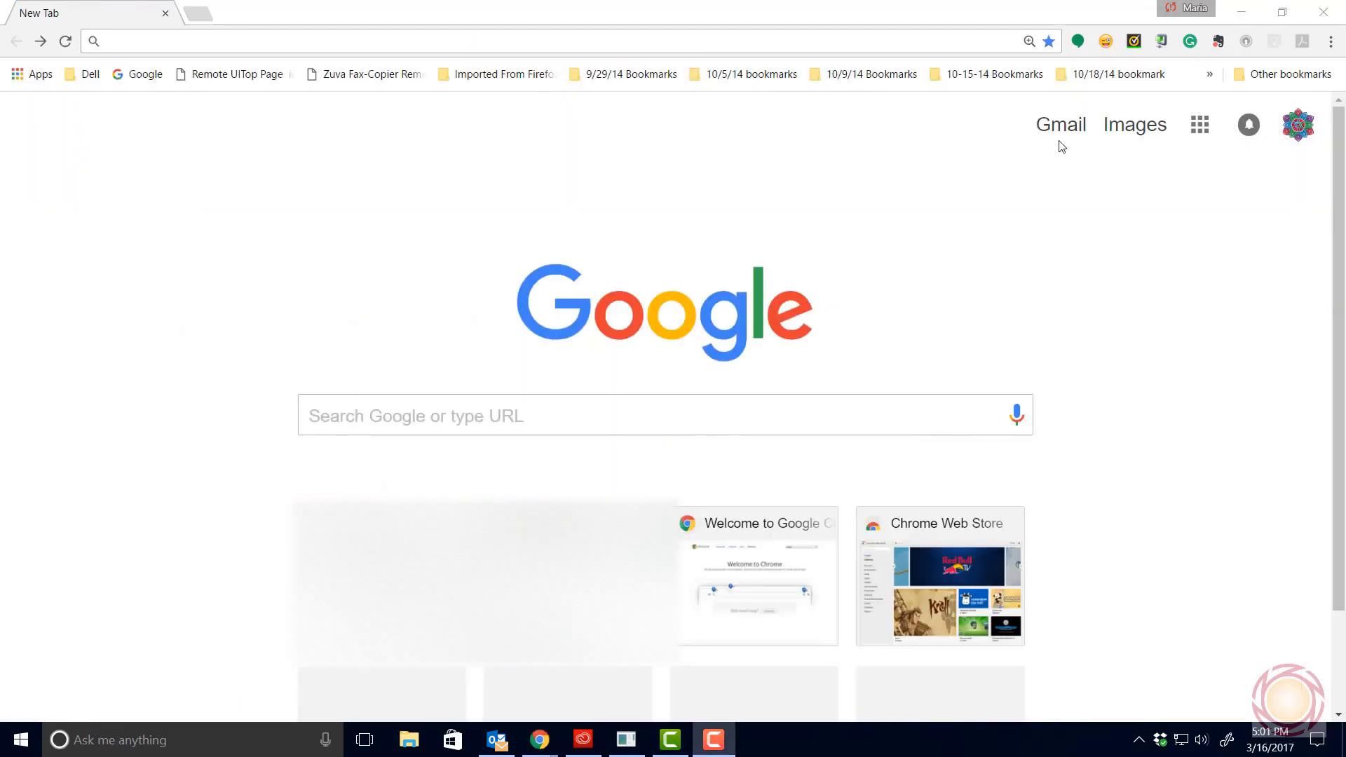
mouse_move(1297, 125)
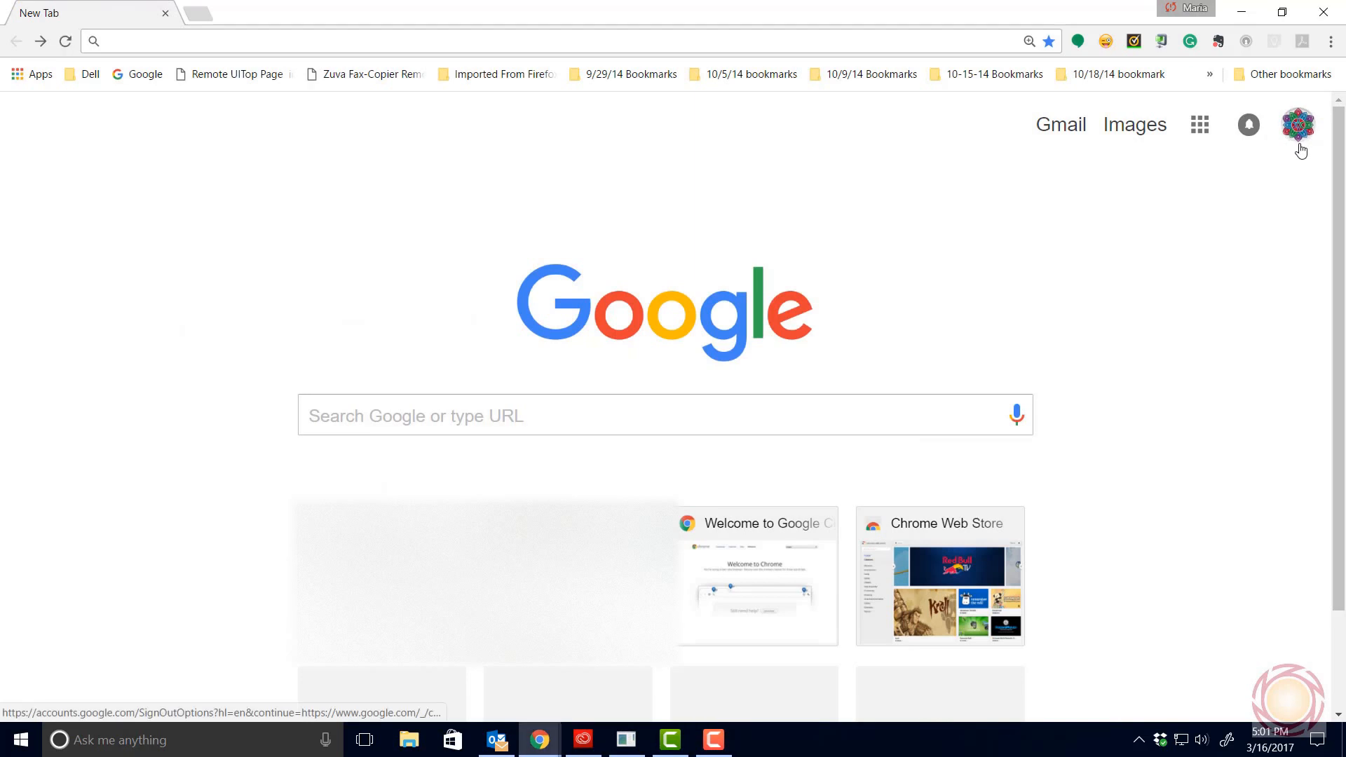
Step: Reach the About me page via the account menu, My Account and Your personal info
left_click(1298, 125)
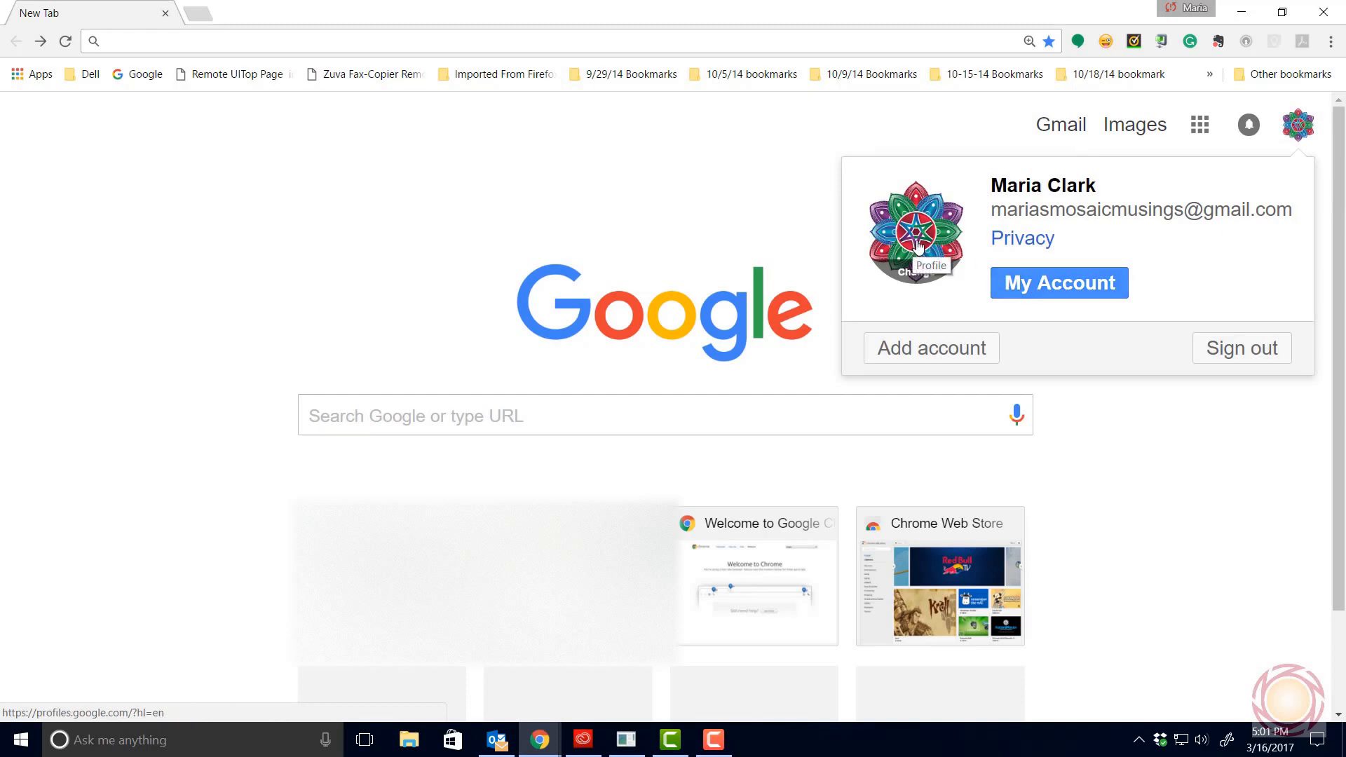
left_click(1058, 282)
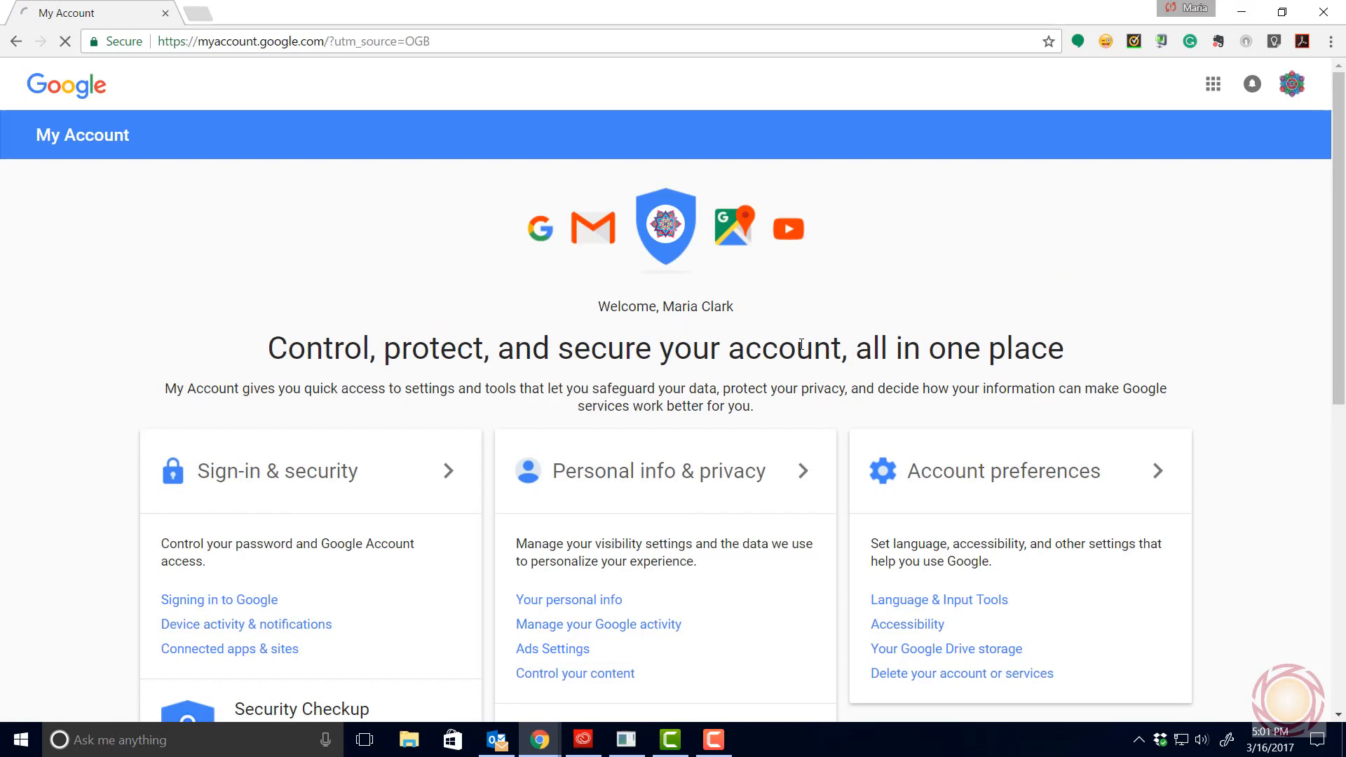
scroll("down", 3)
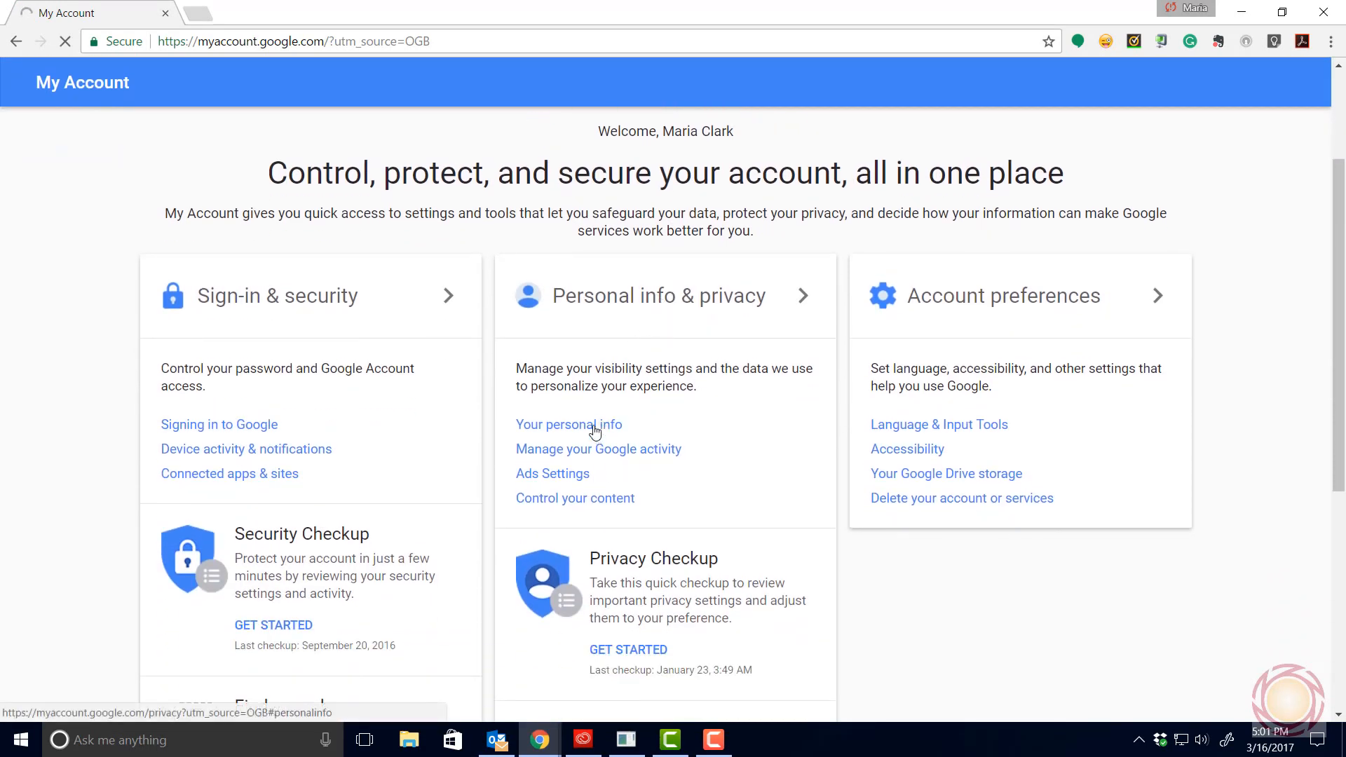
left_click(568, 423)
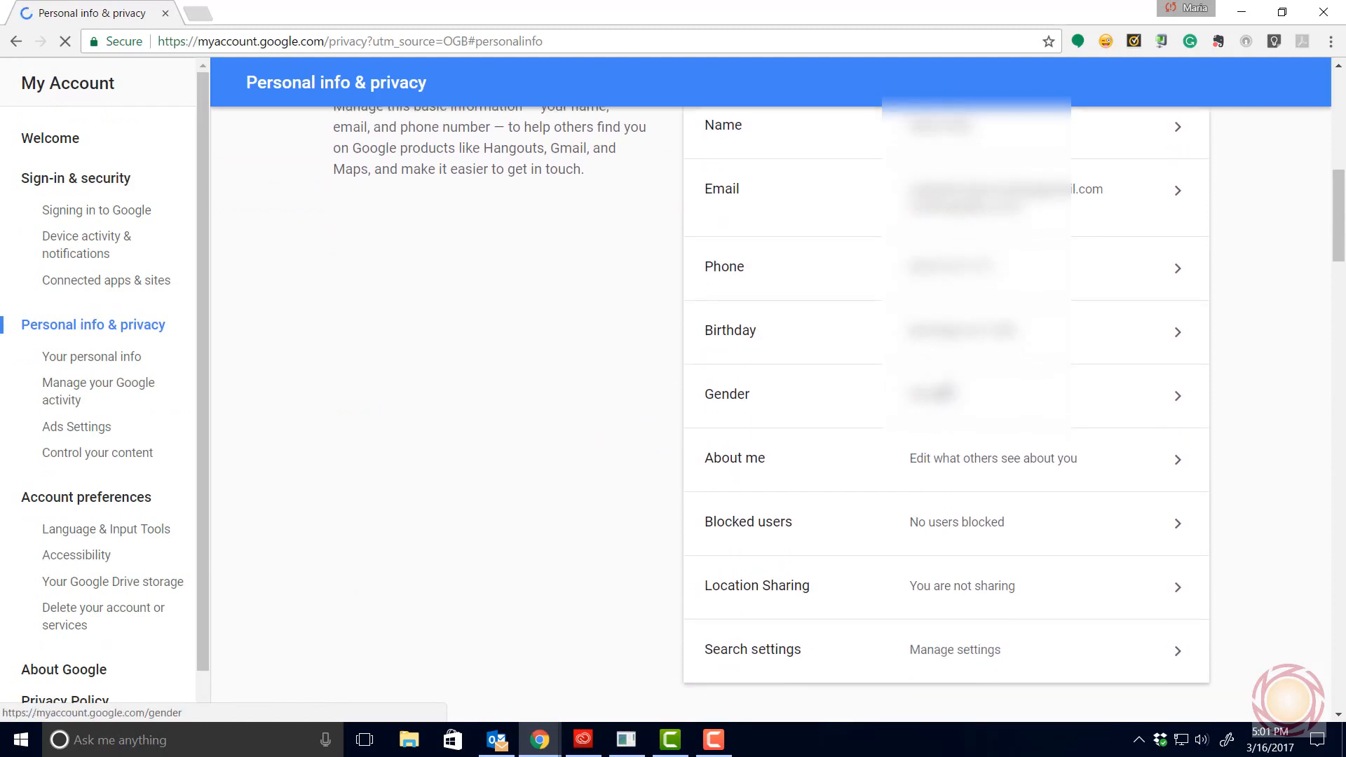
scroll("down", 3)
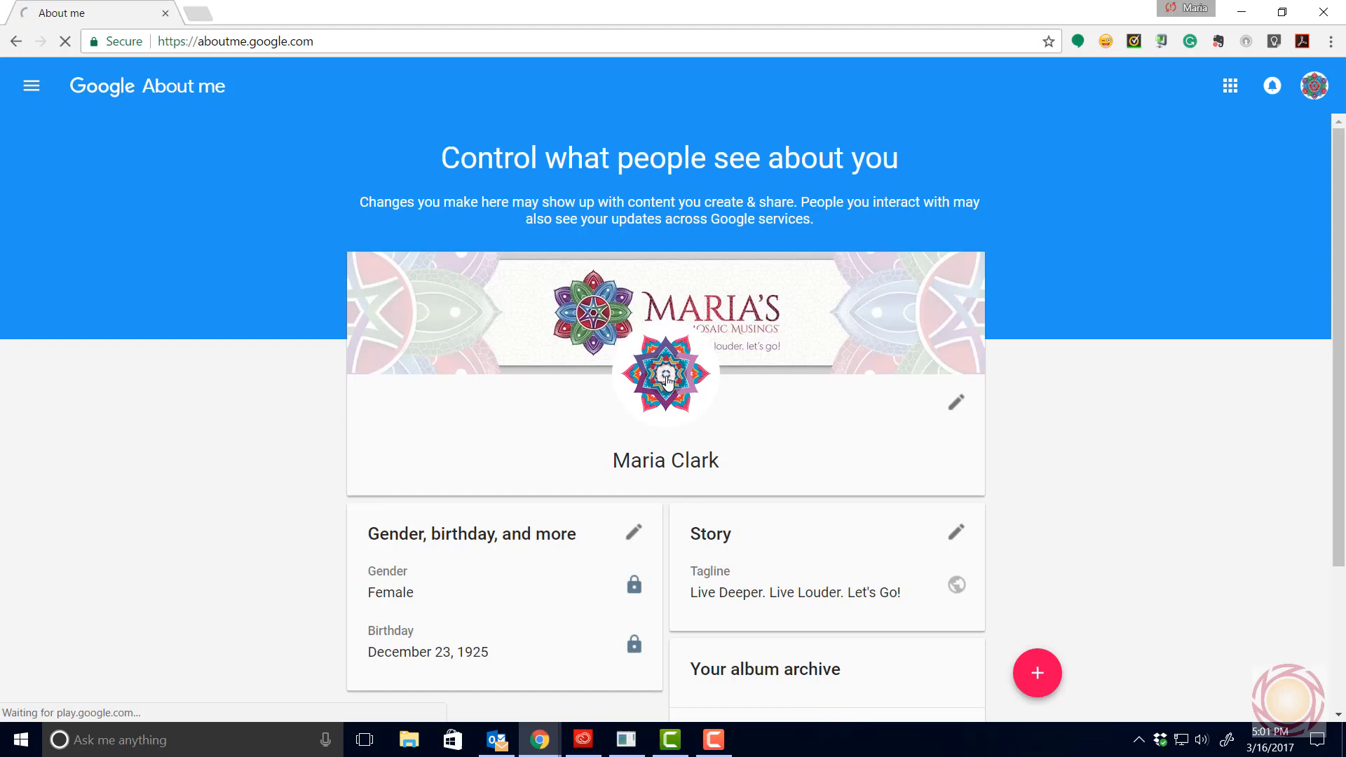
Step: Swap the profile photo to the pink-and-purple mandala from the past profile photos and confirm with DONE
left_click(664, 370)
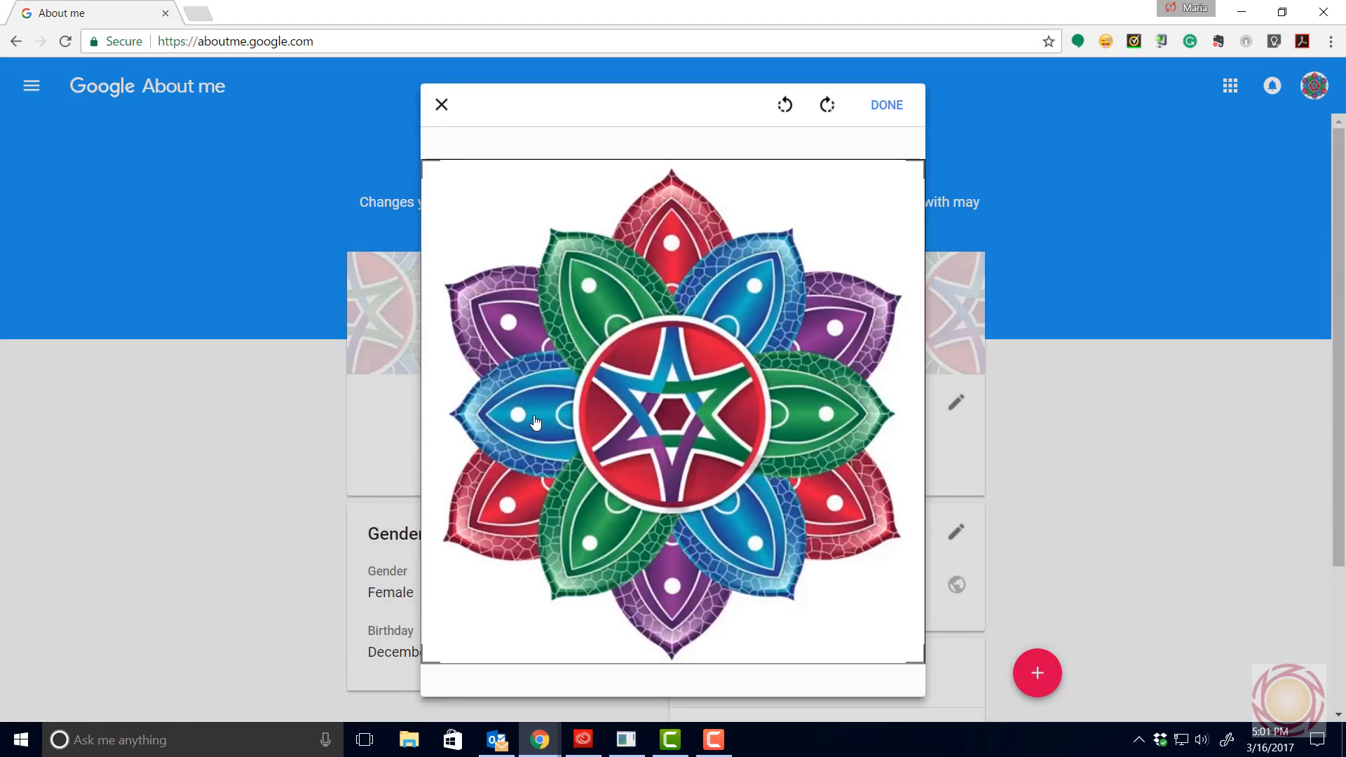
left_click(886, 106)
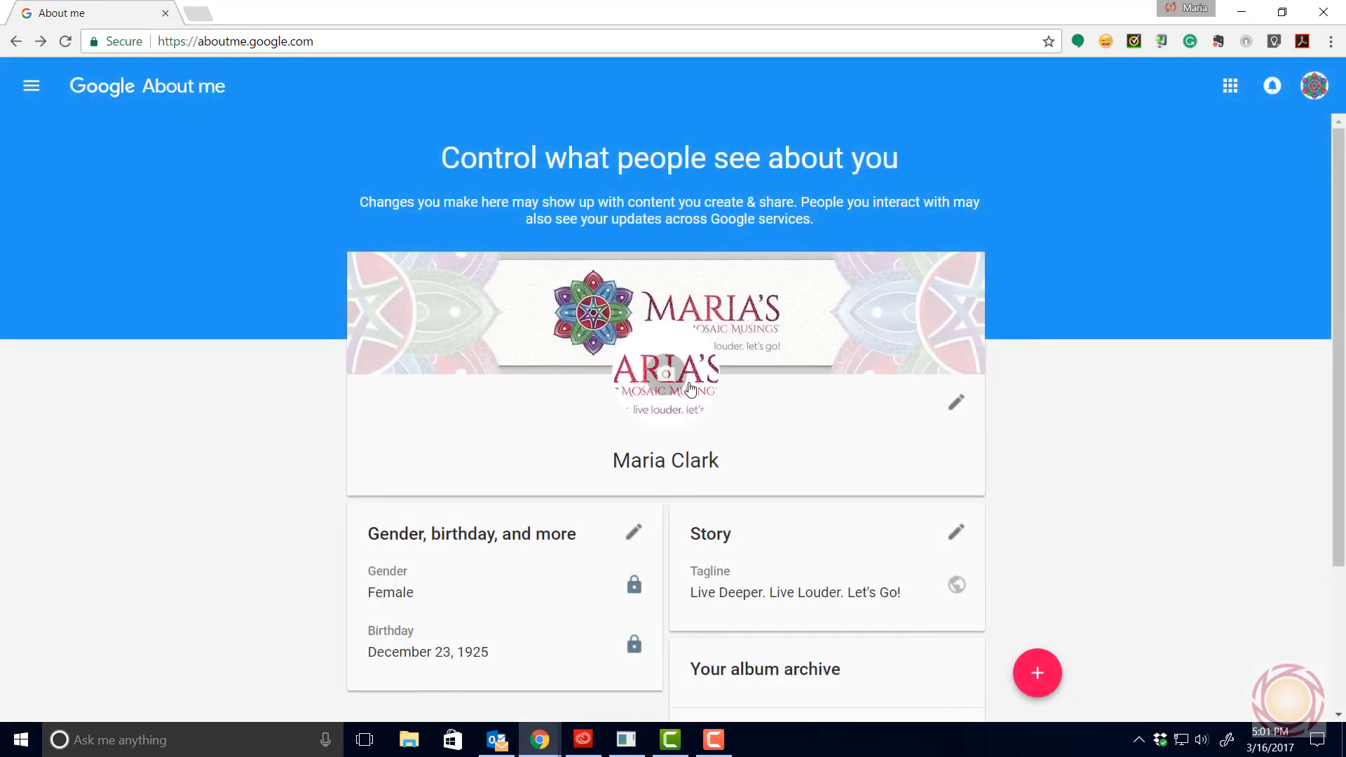
left_click(664, 377)
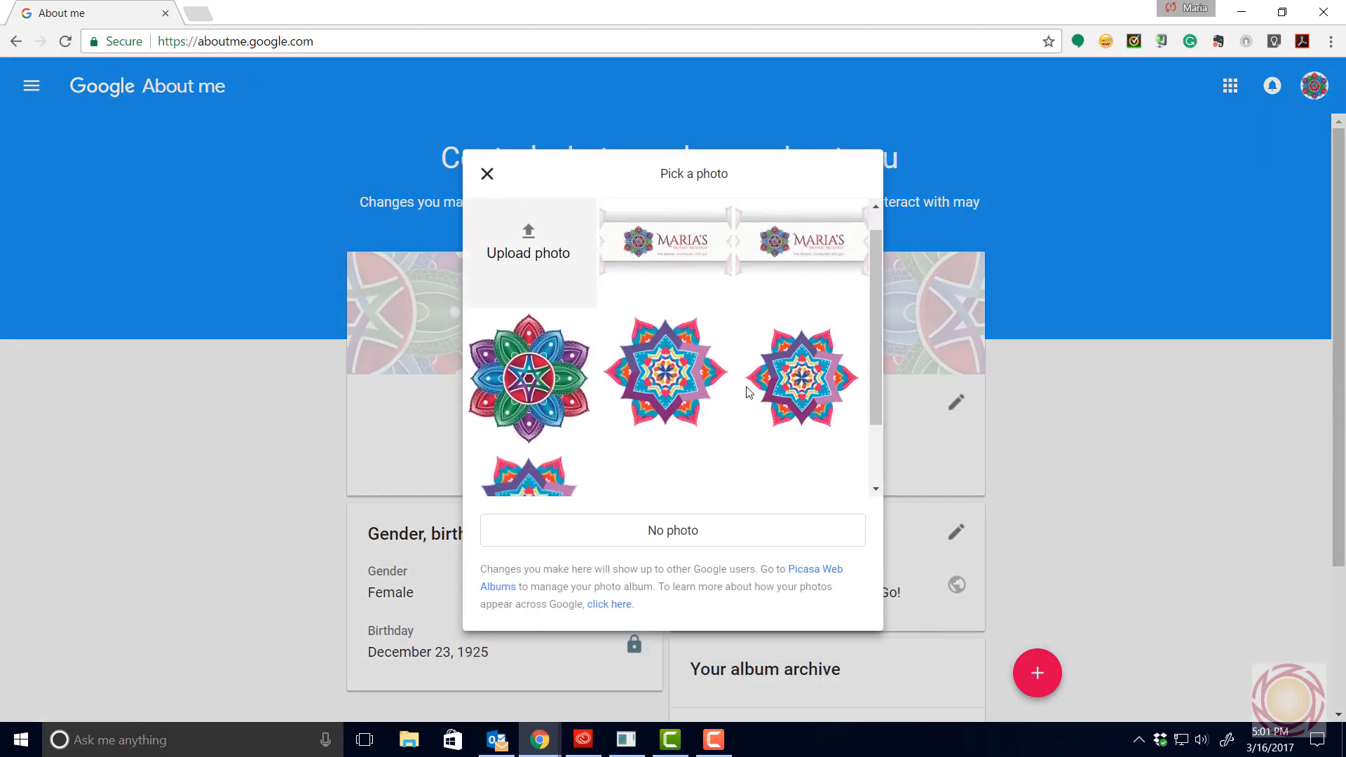
mouse_move(664, 371)
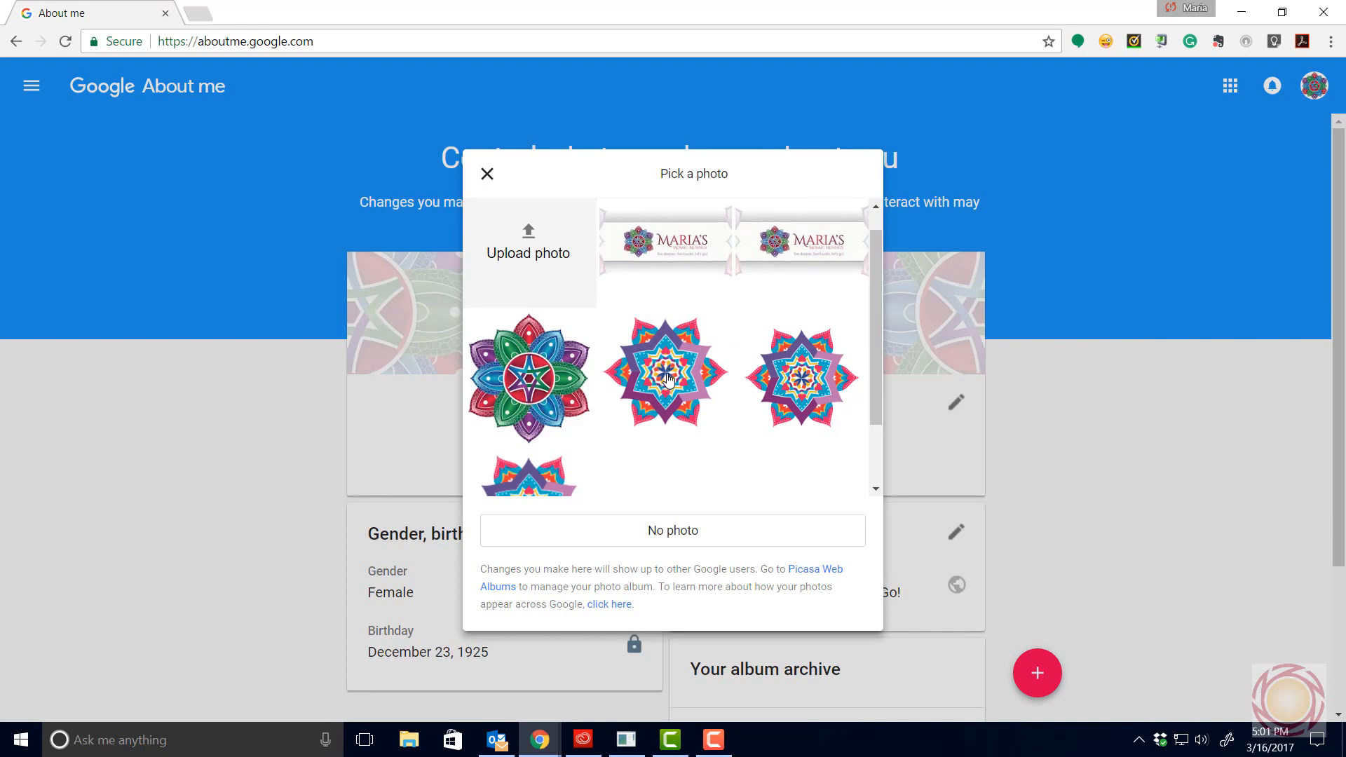
left_click(664, 372)
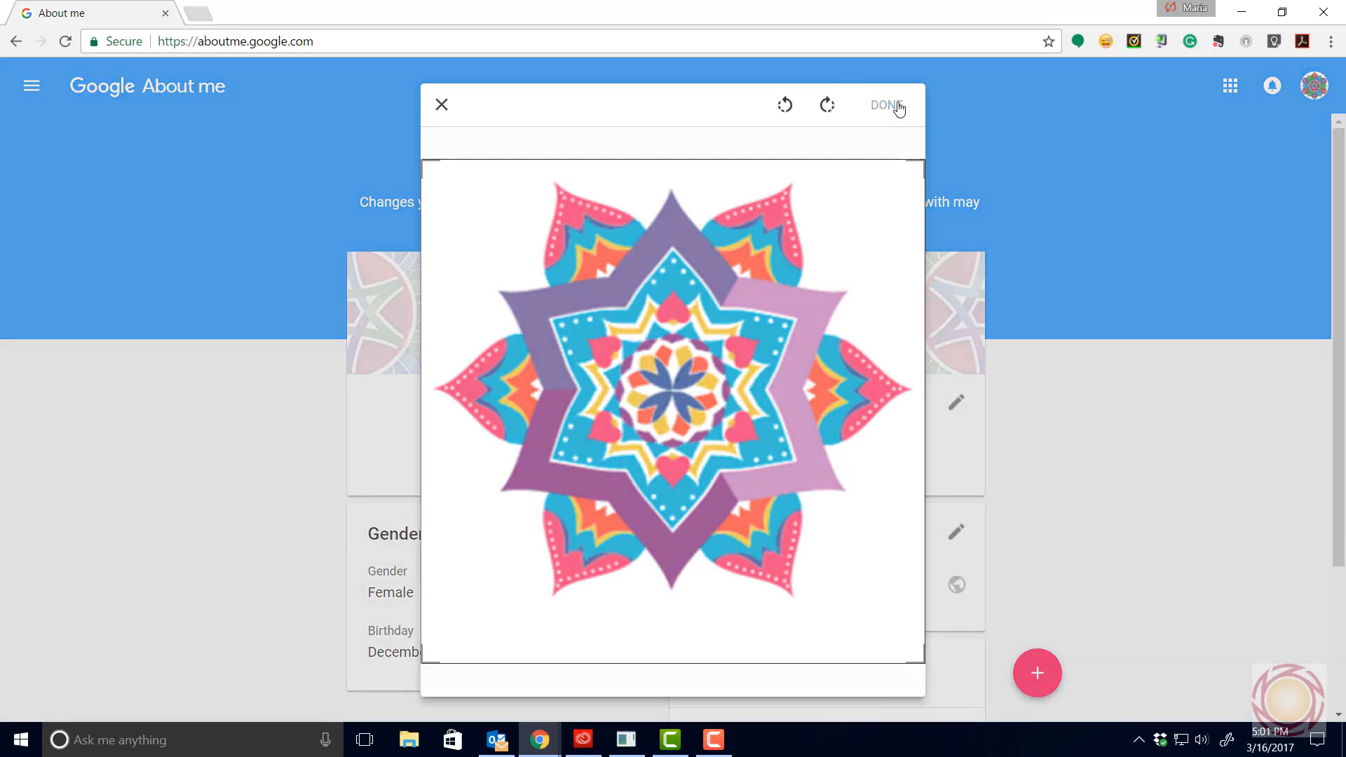
left_click(884, 105)
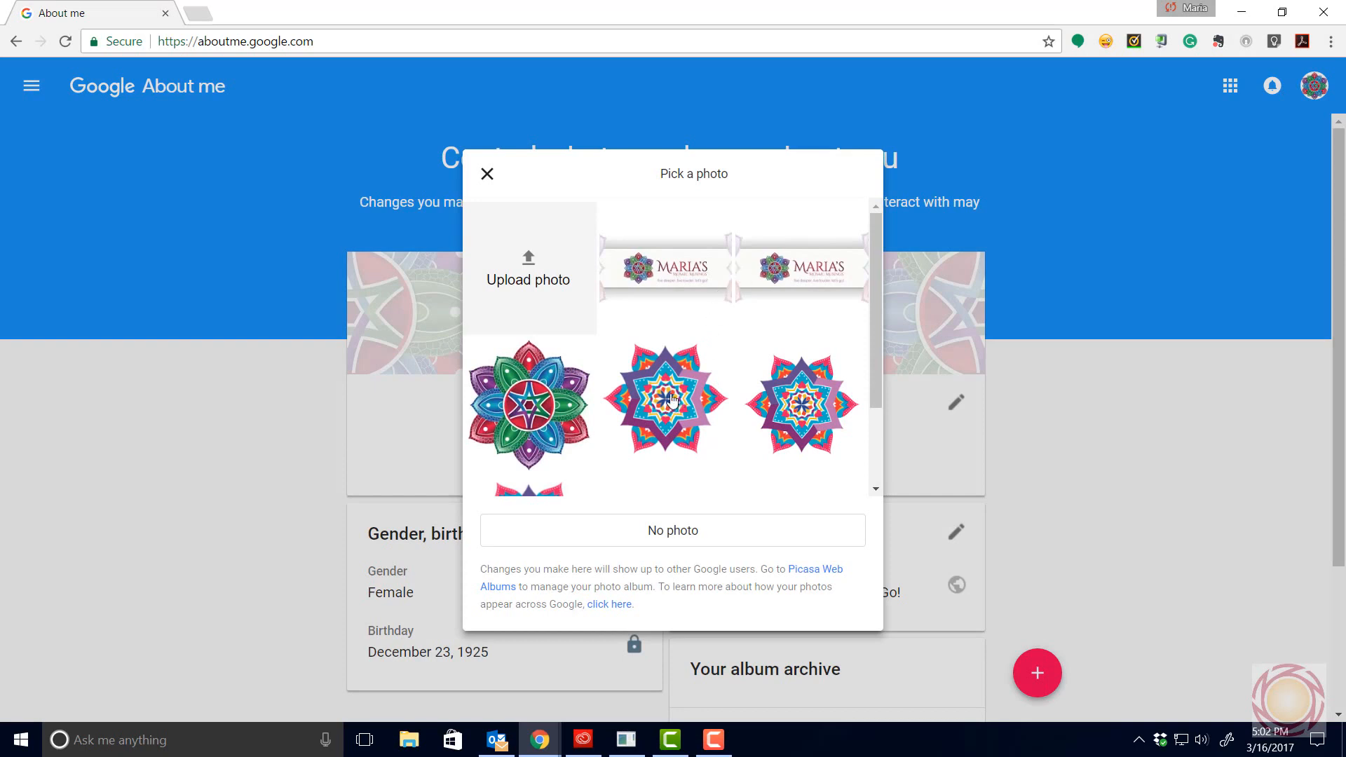
mouse_move(820, 576)
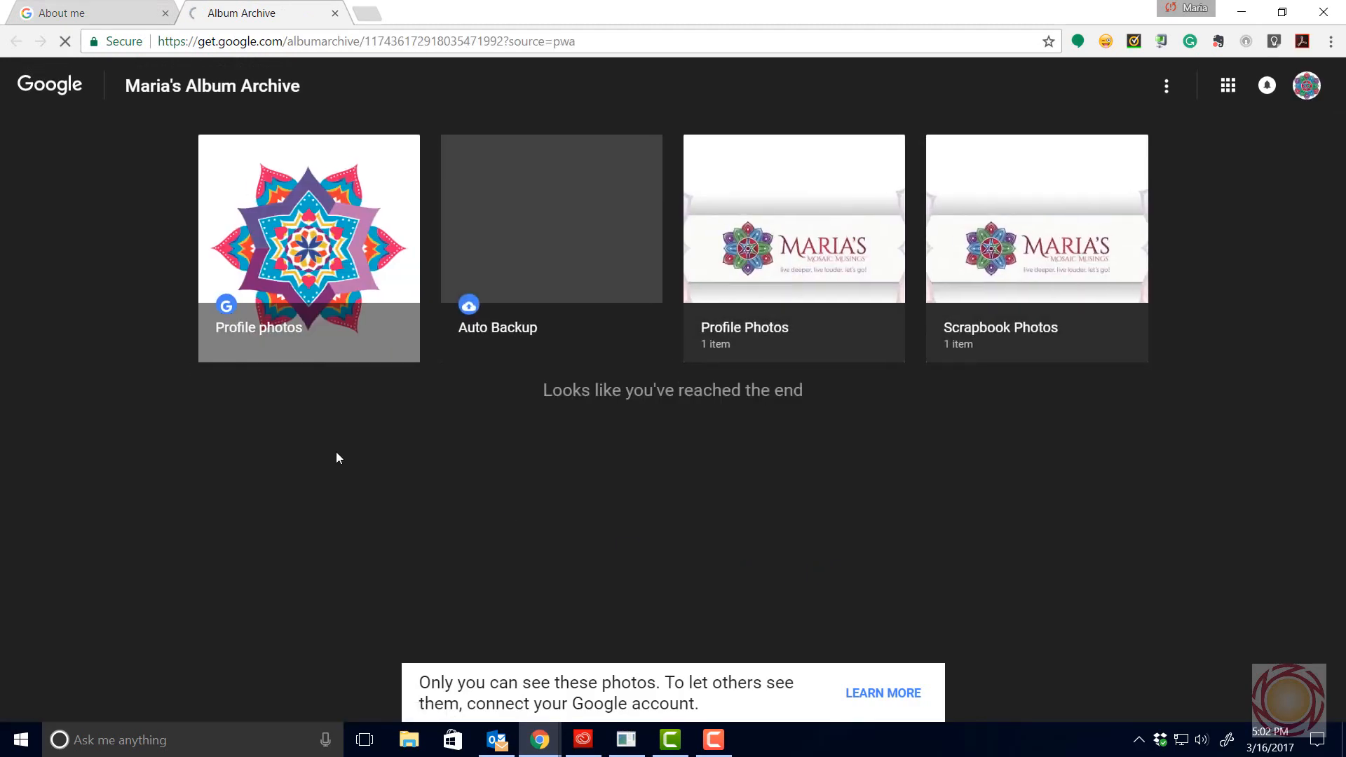
Step: In the Profile Photos album of 8 items, permanently delete two old profile photos
left_click(308, 249)
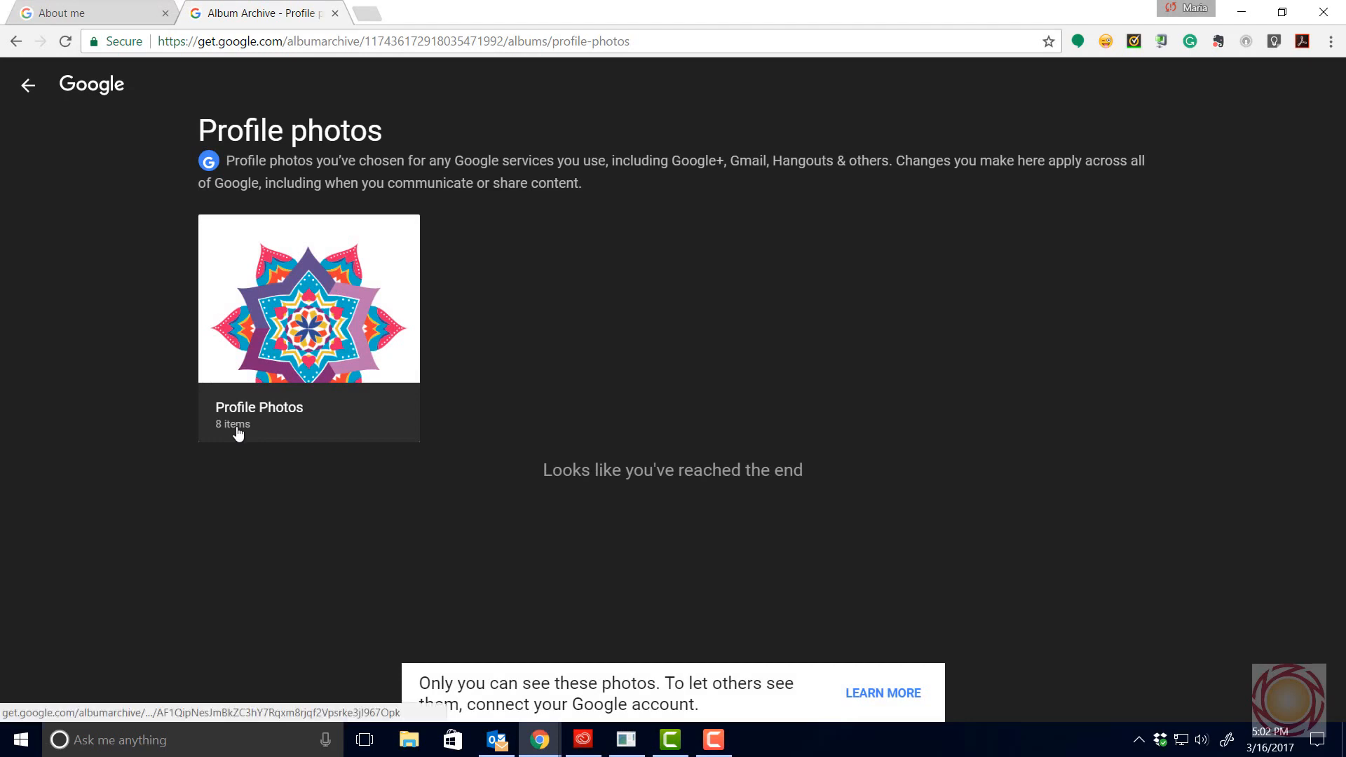
left_click(308, 298)
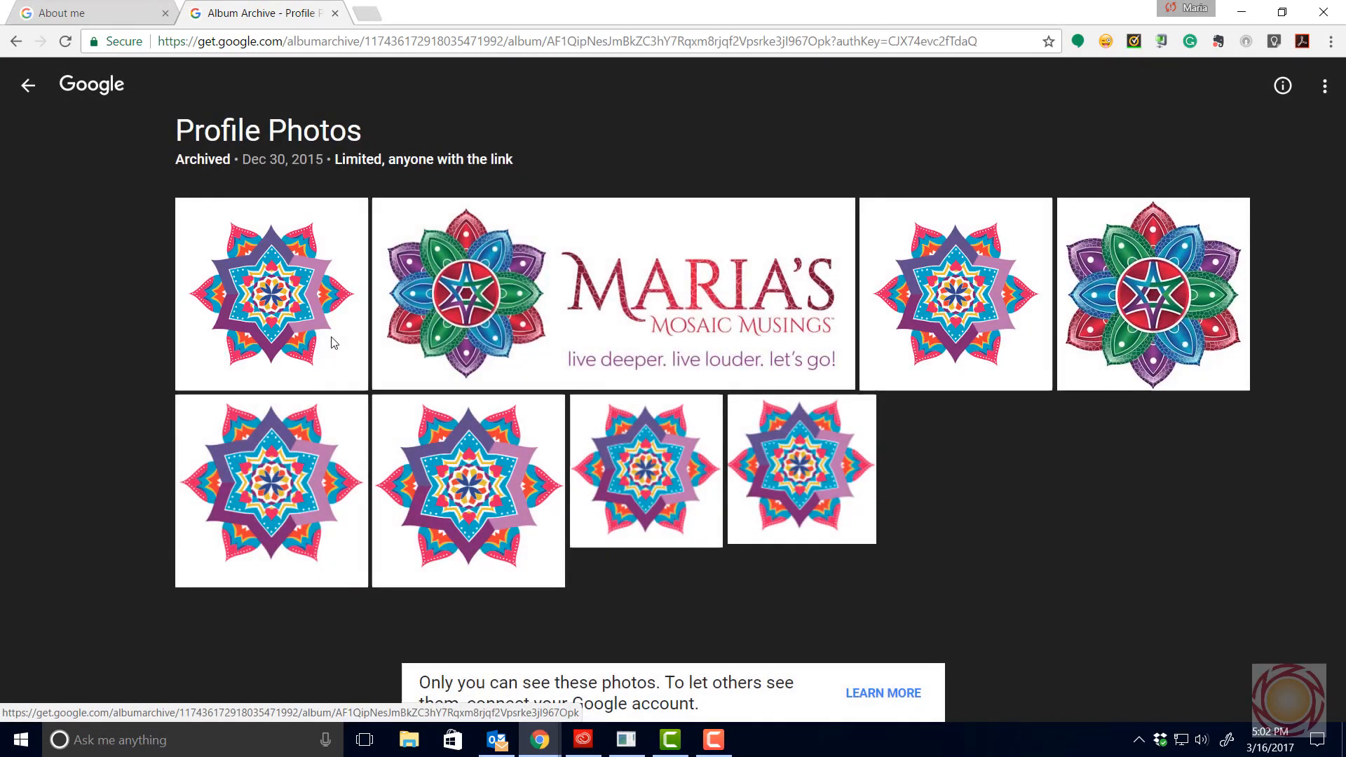
mouse_move(828, 513)
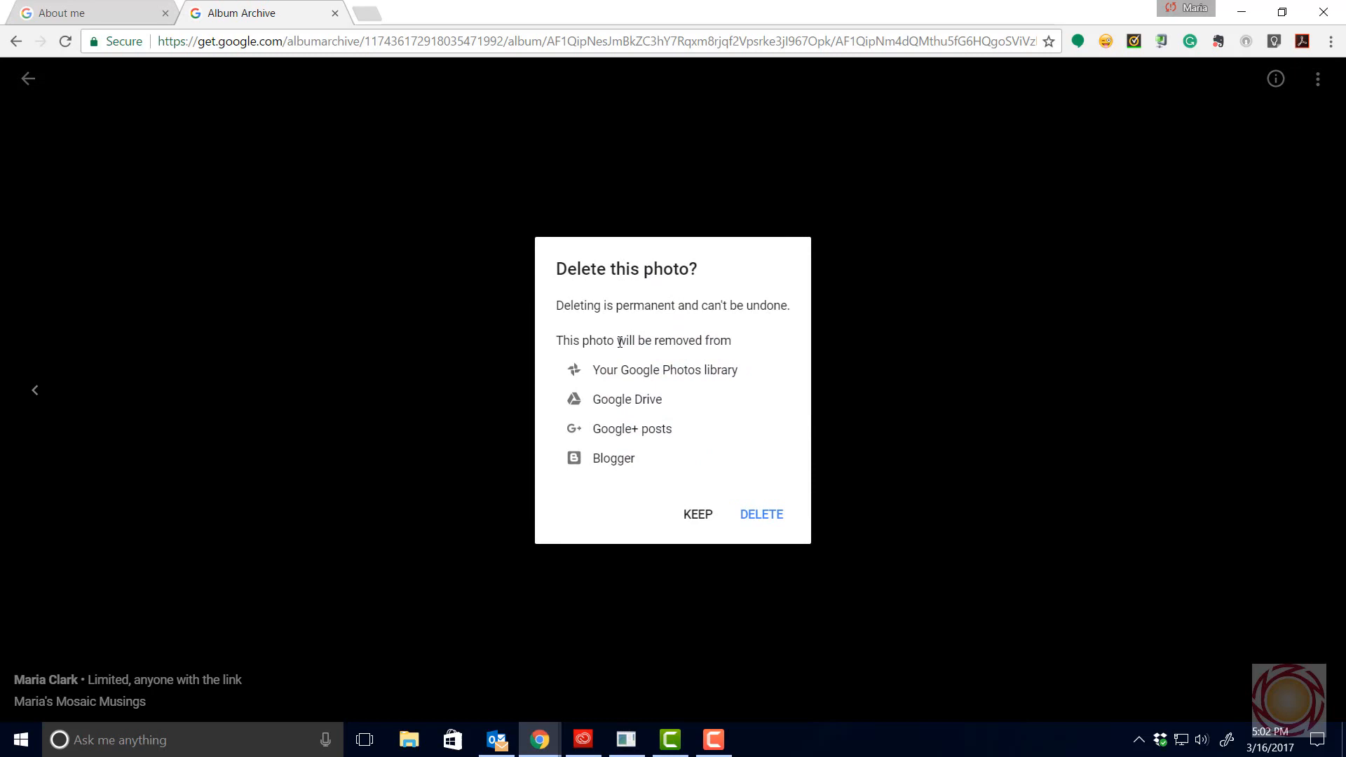
left_click(759, 513)
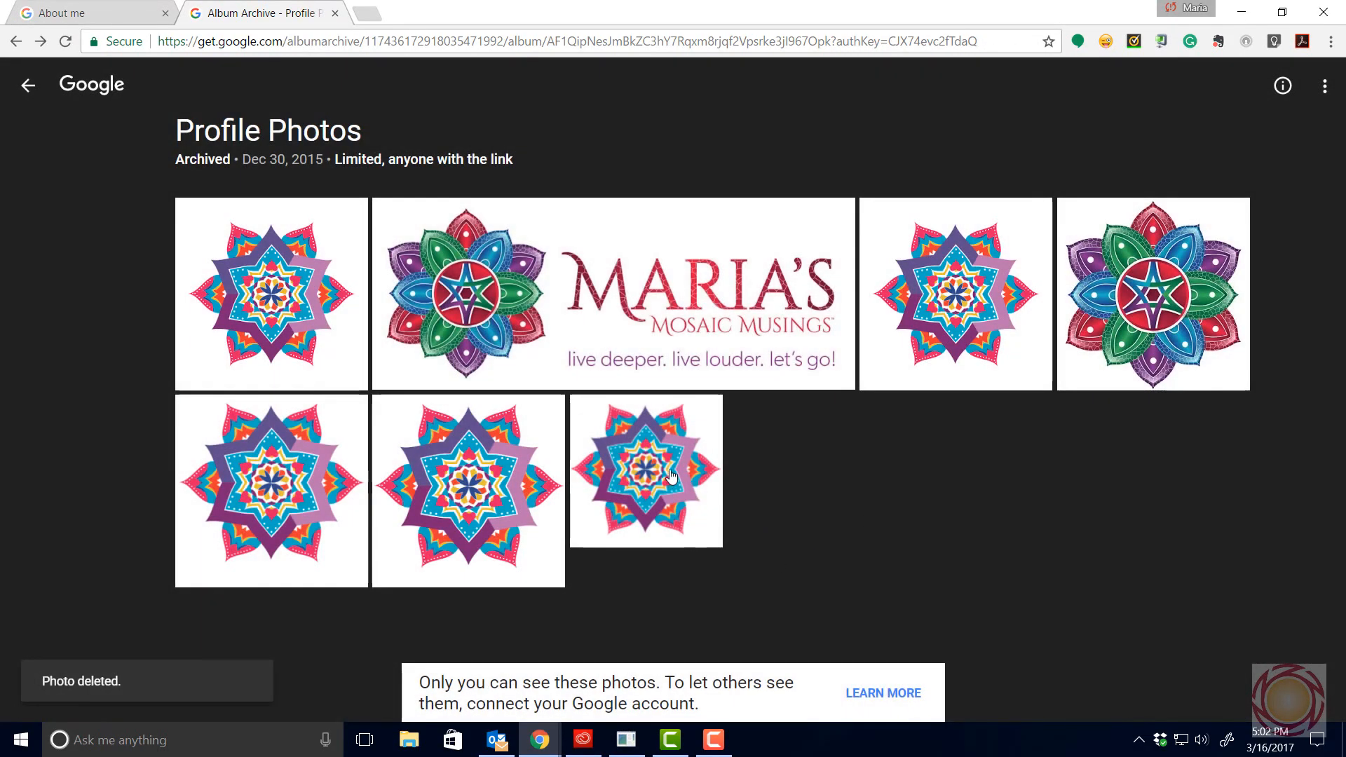
left_click(645, 471)
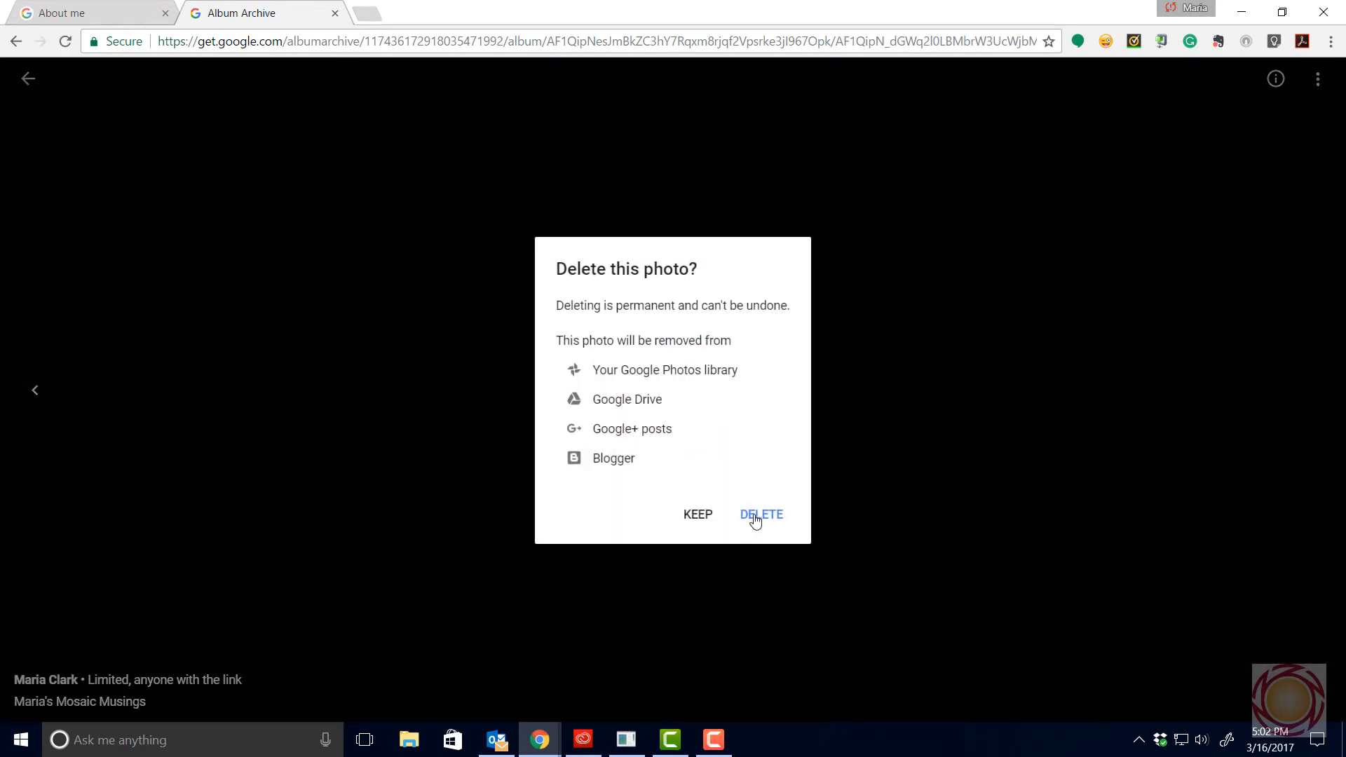
left_click(759, 514)
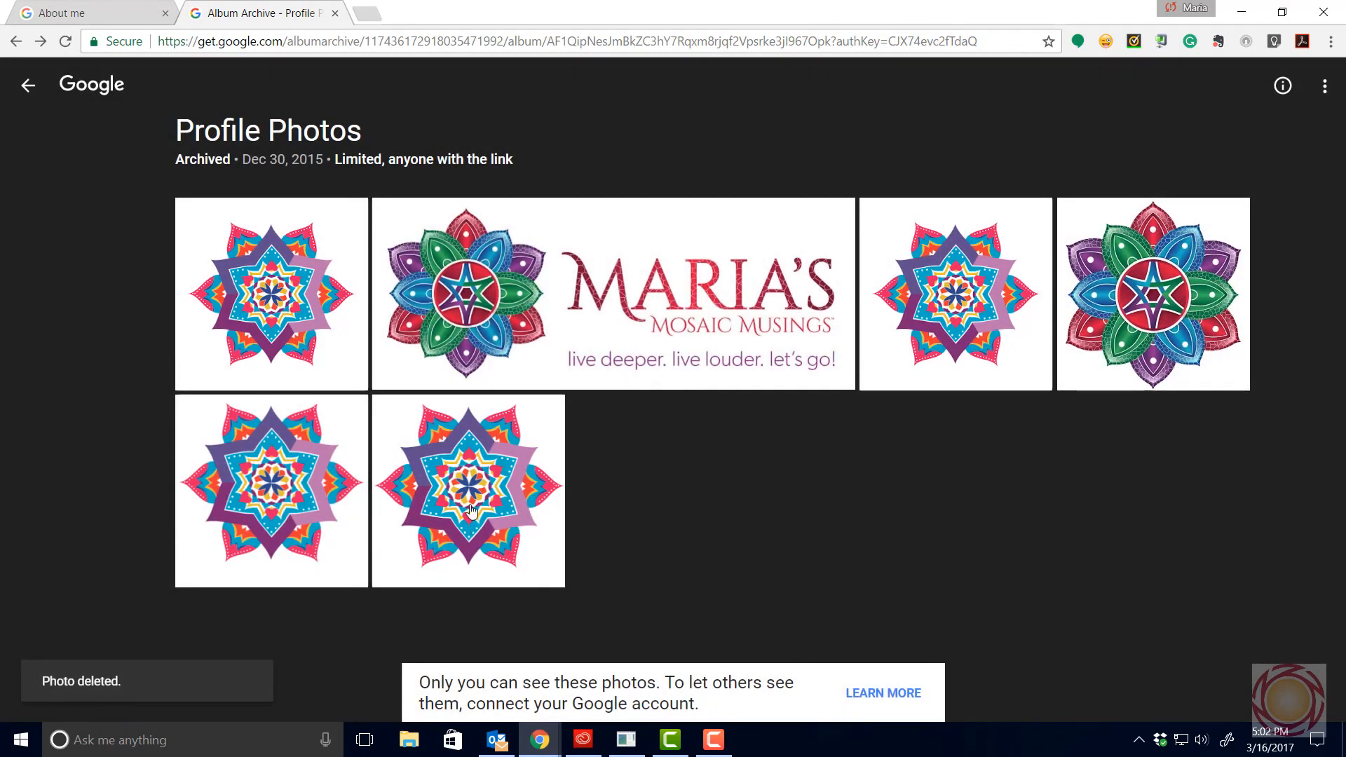
Step: Permanently delete the star-shaped mandala photo via its Delete photo option
left_click(468, 490)
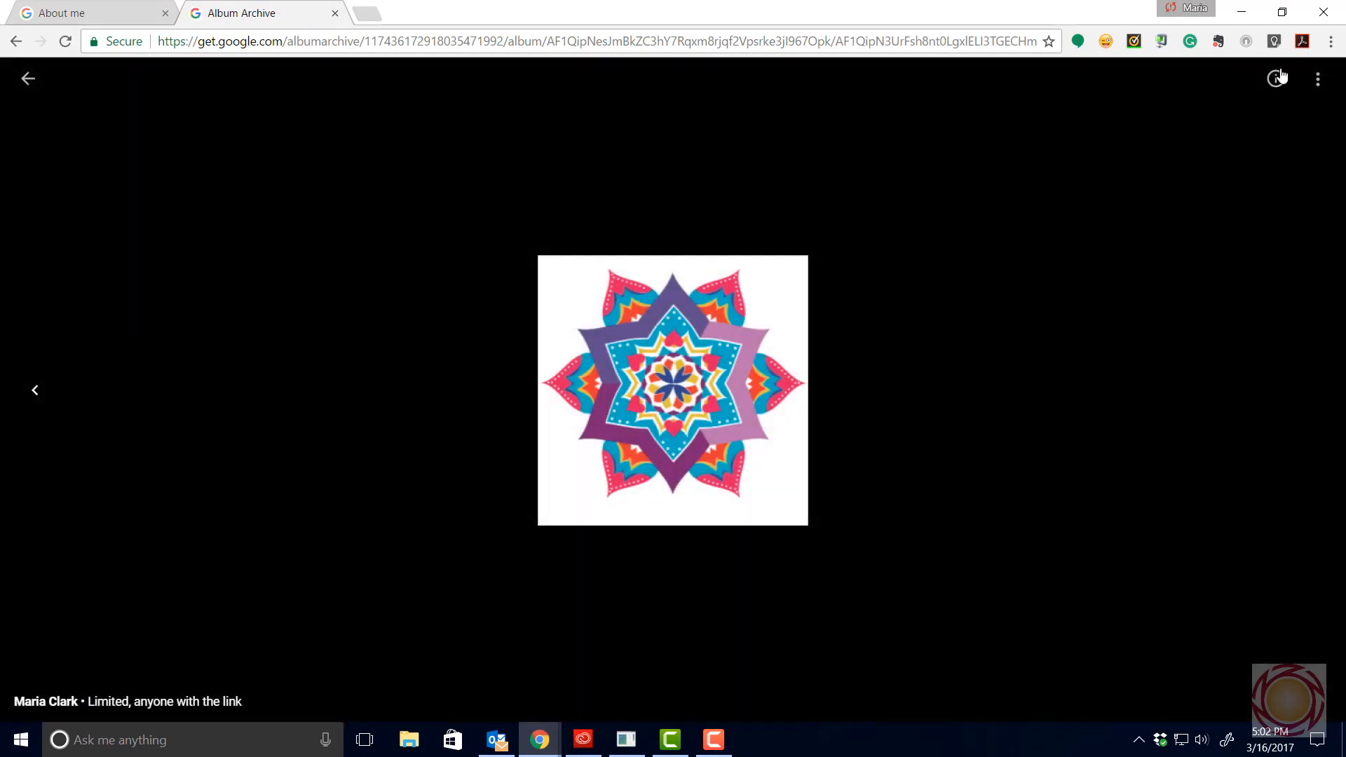
left_click(1318, 78)
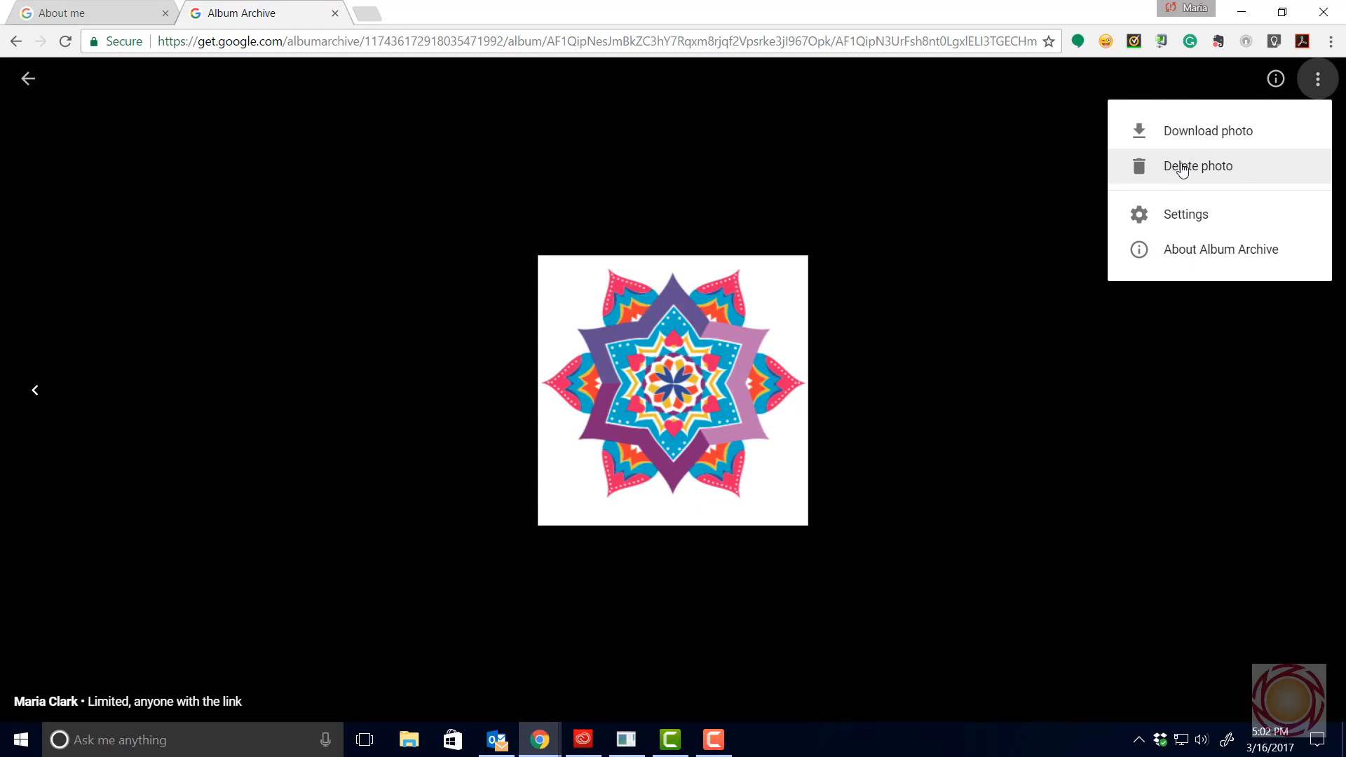
left_click(1196, 166)
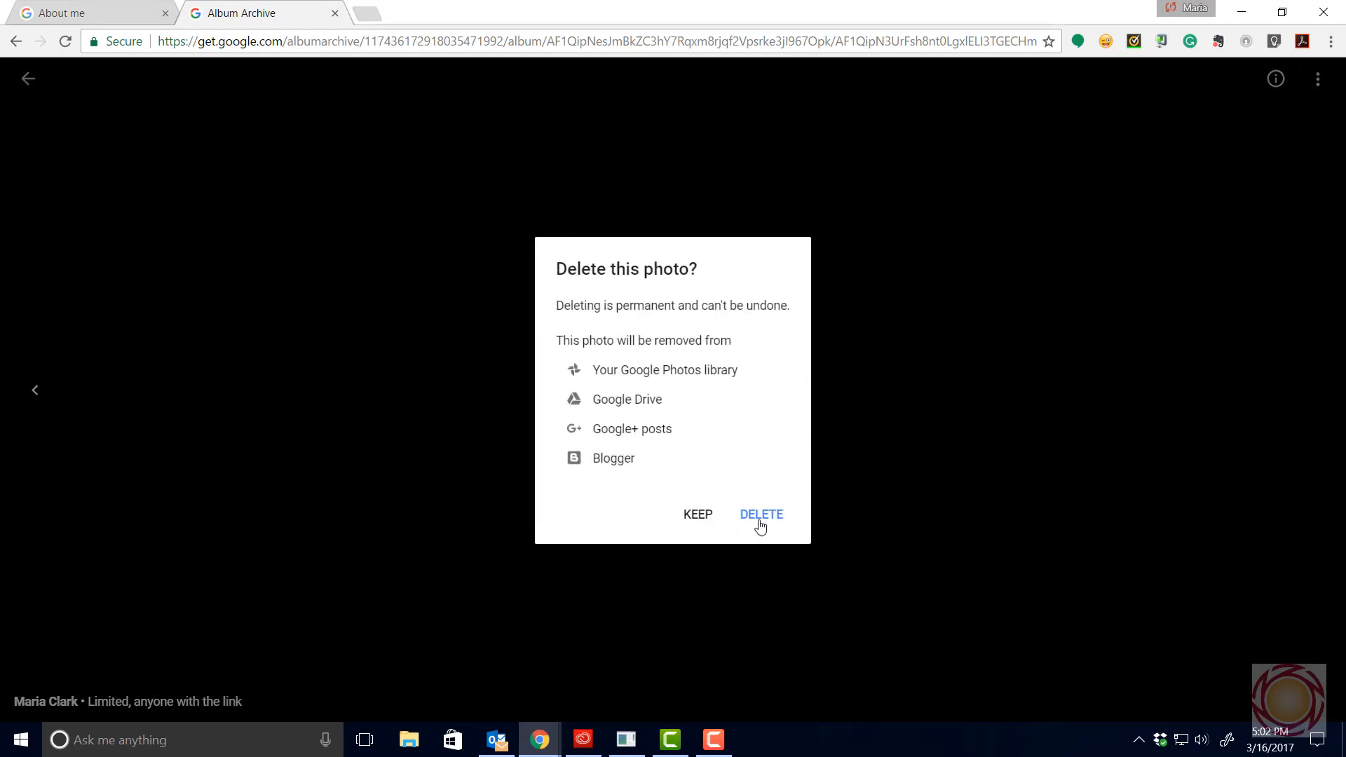
left_click(760, 514)
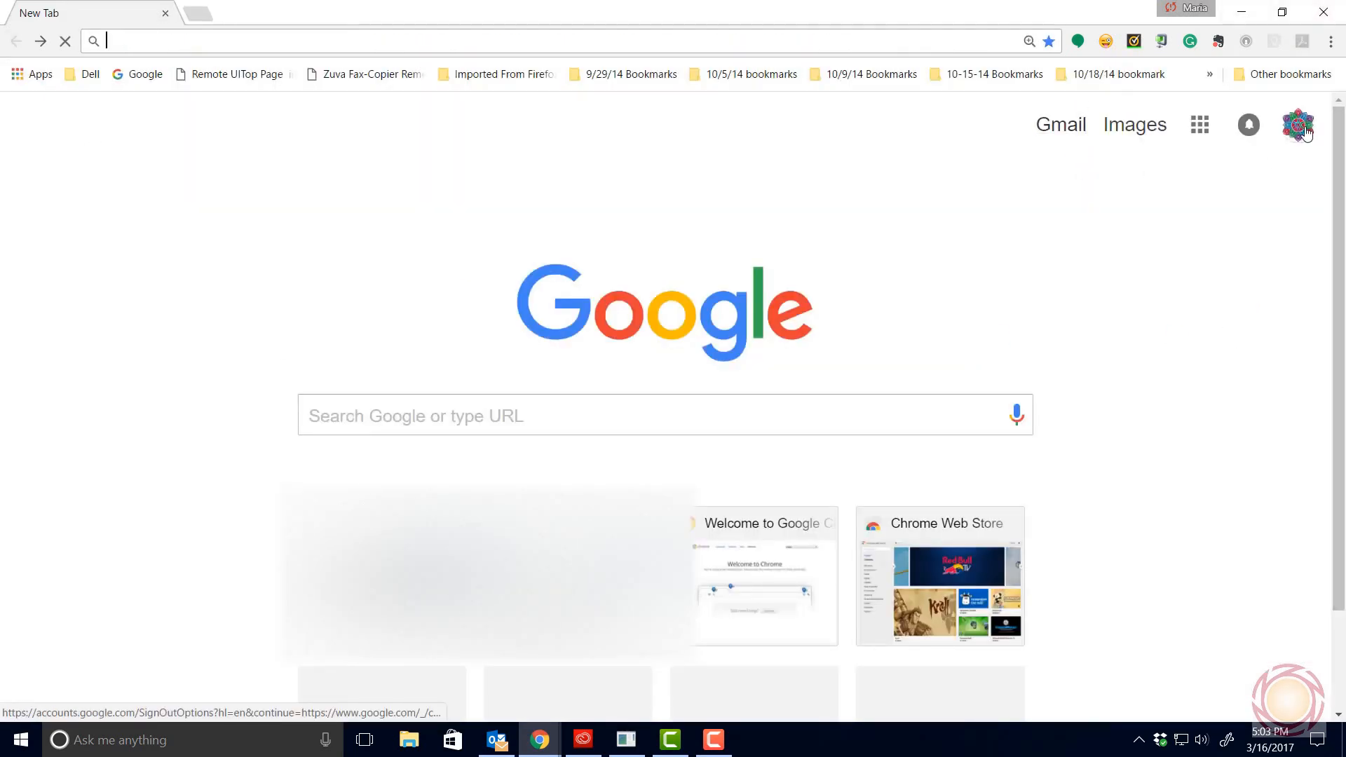
mouse_move(1313, 137)
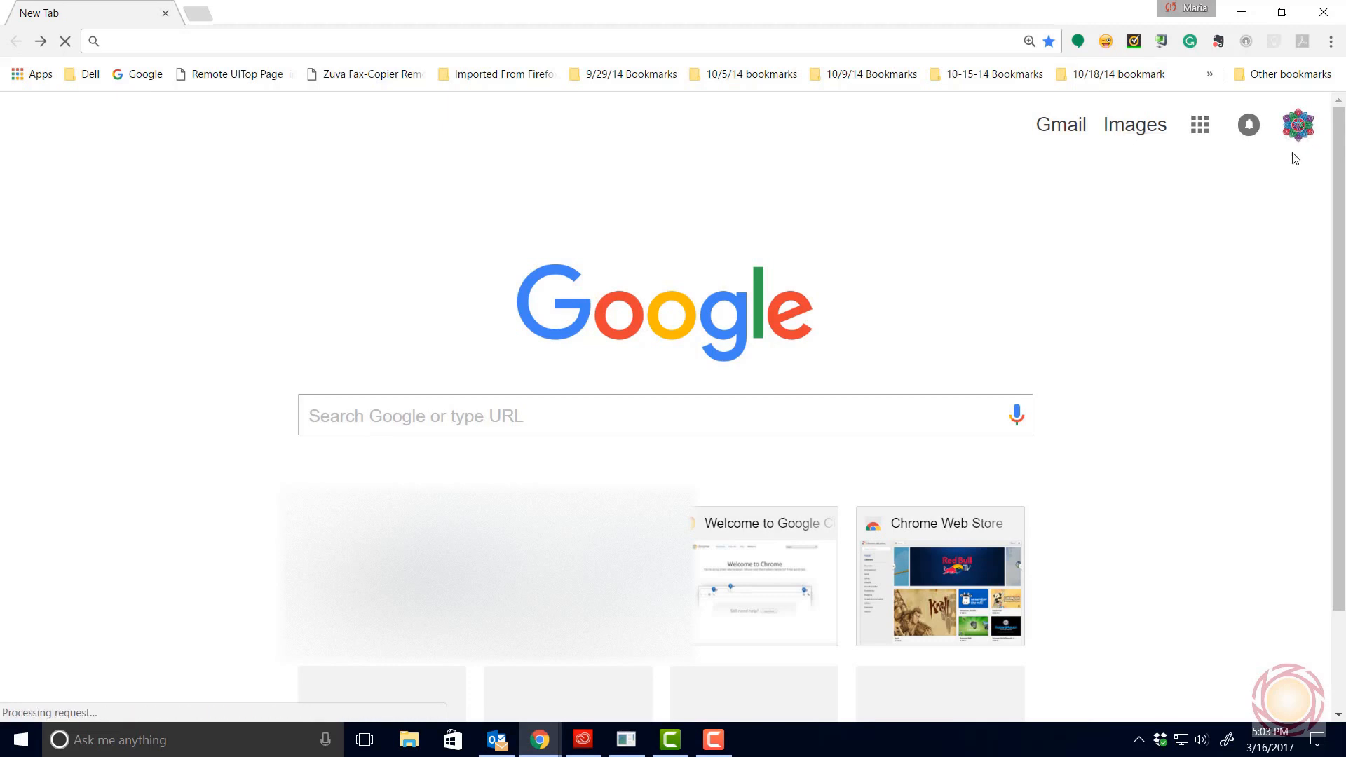
Step: Return through My Account and About me to the photo picker and reopen the web albums archive
left_click(1297, 123)
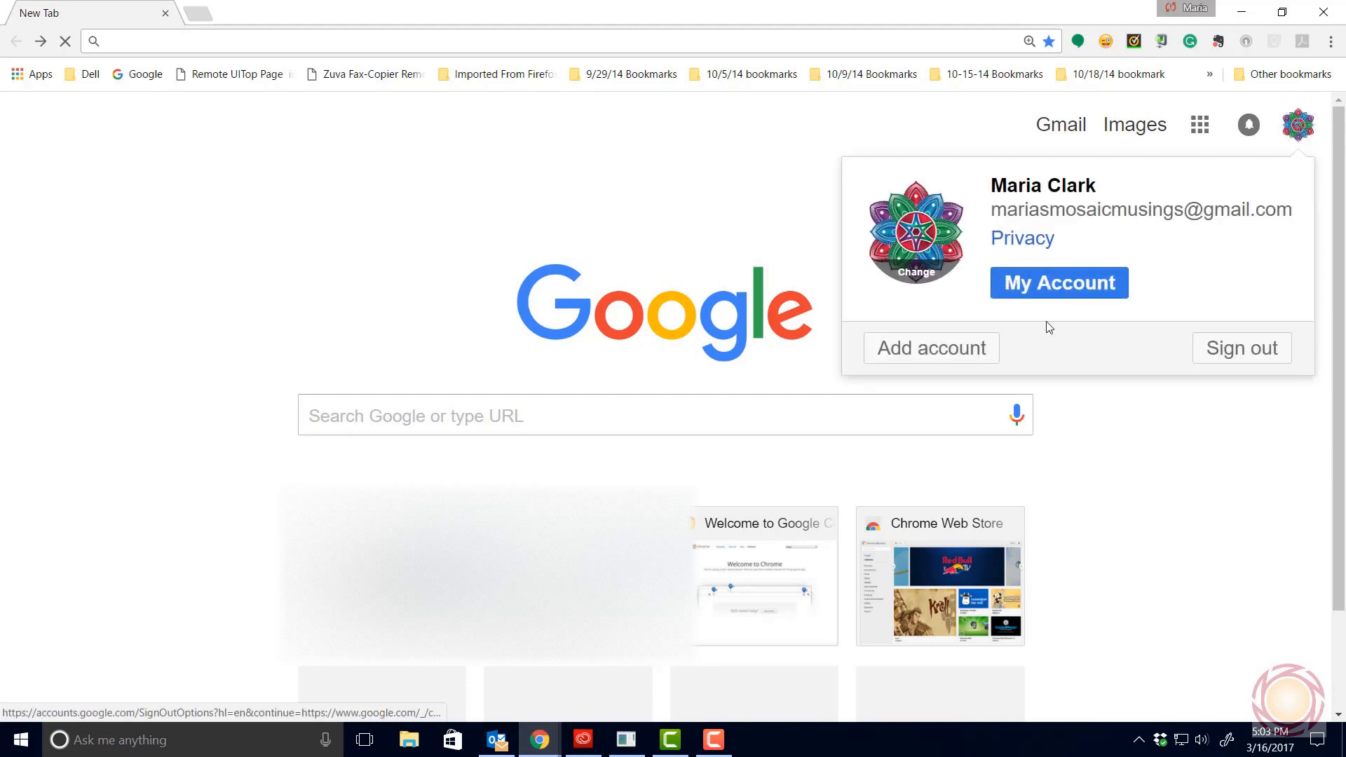
left_click(1059, 282)
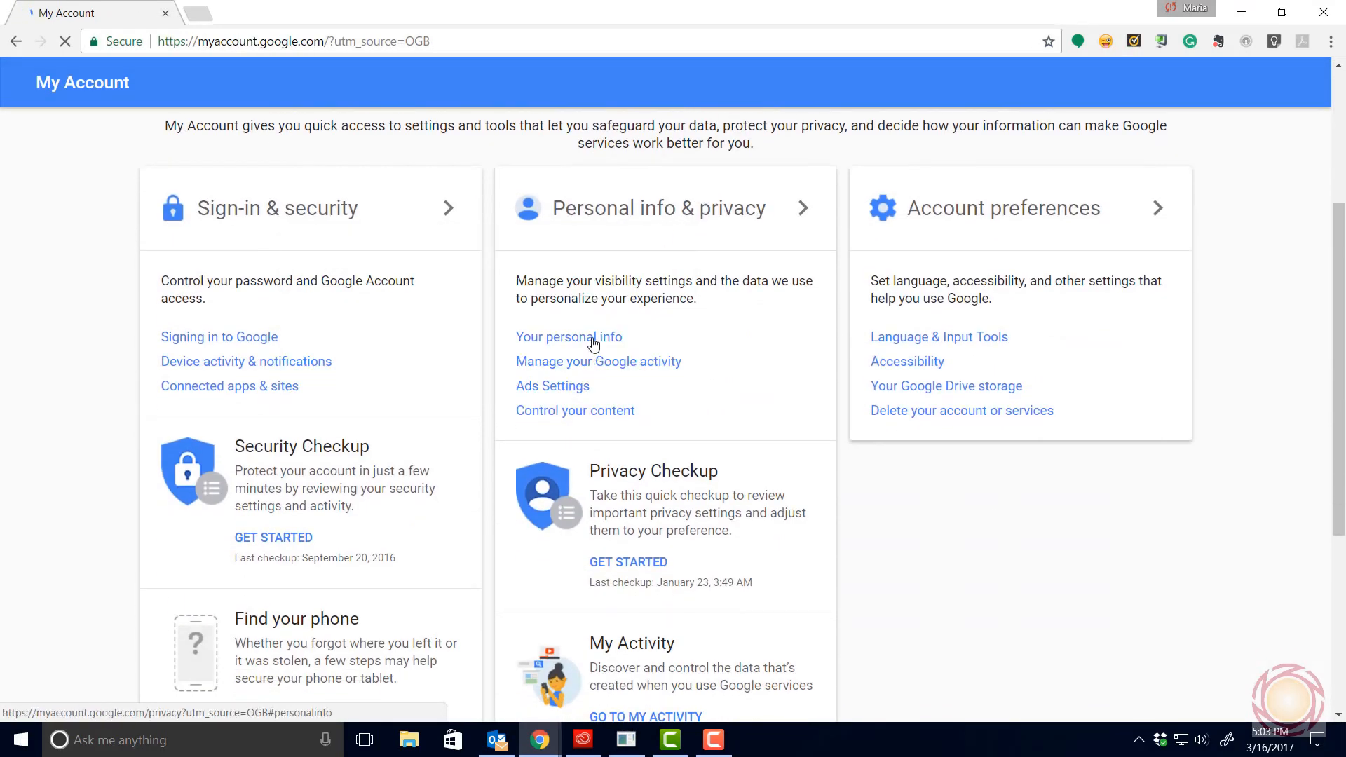
left_click(569, 337)
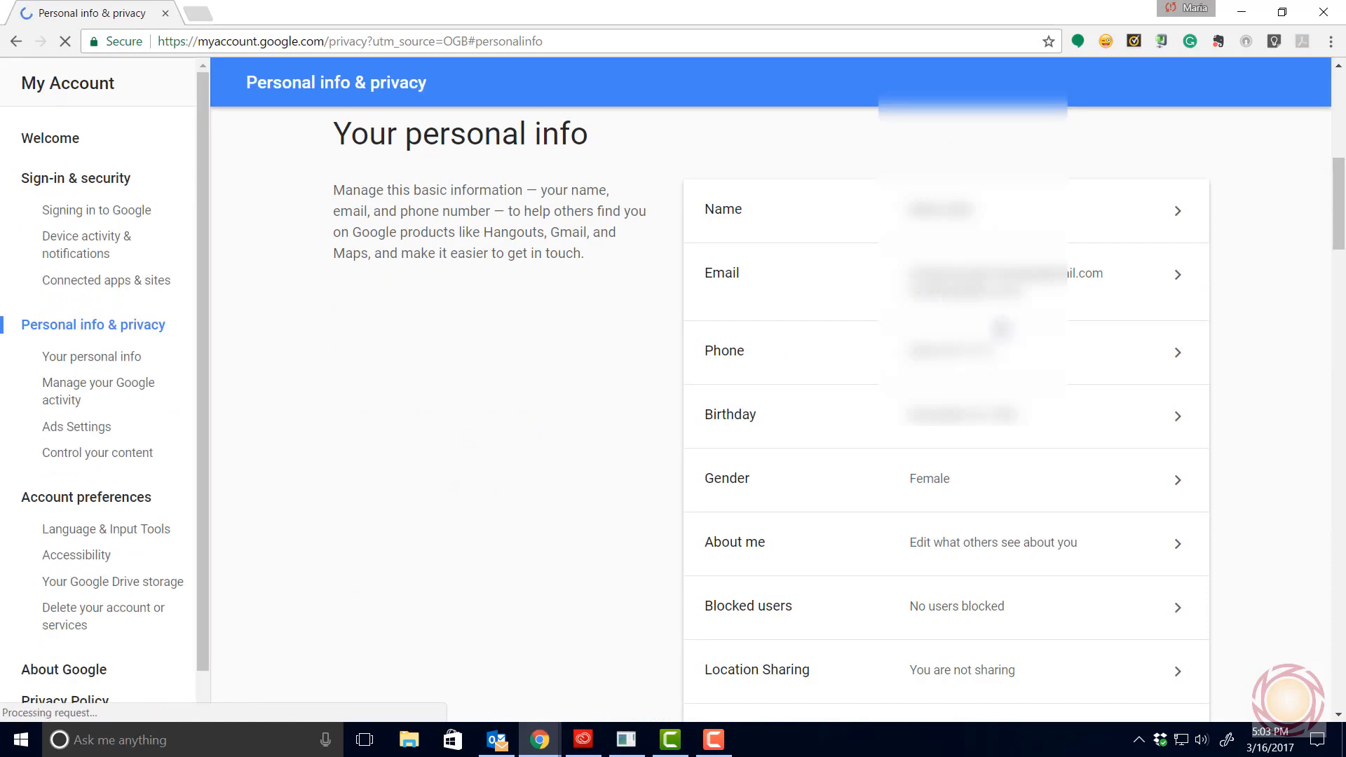
scroll("down", 3)
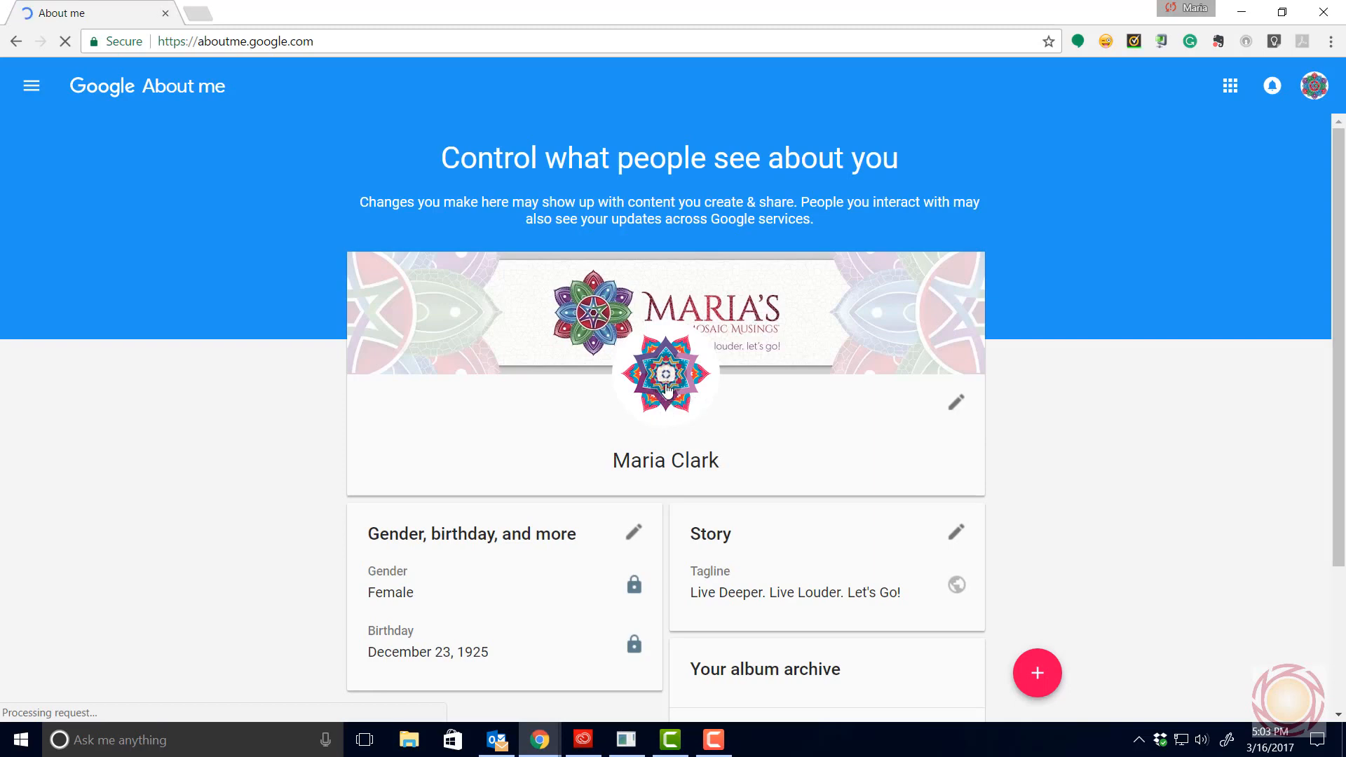
left_click(665, 370)
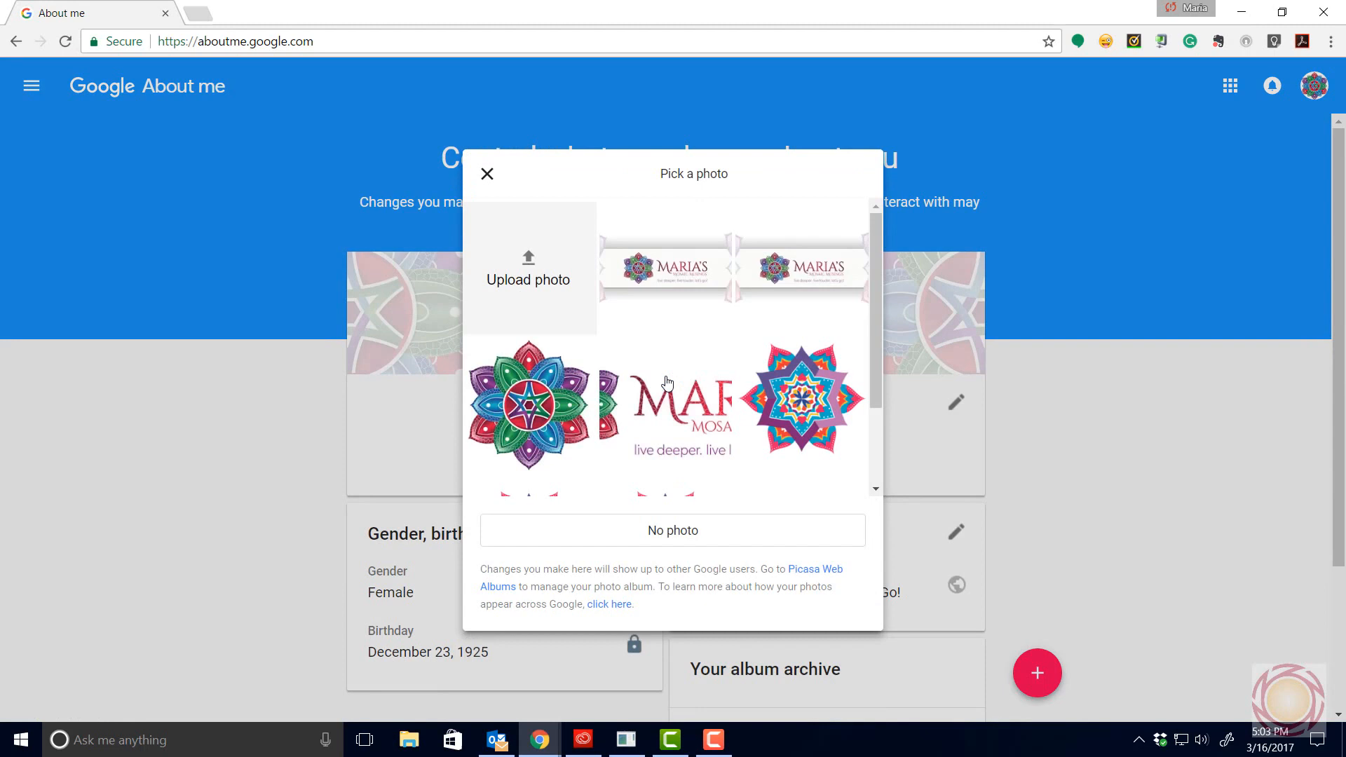
mouse_move(812, 575)
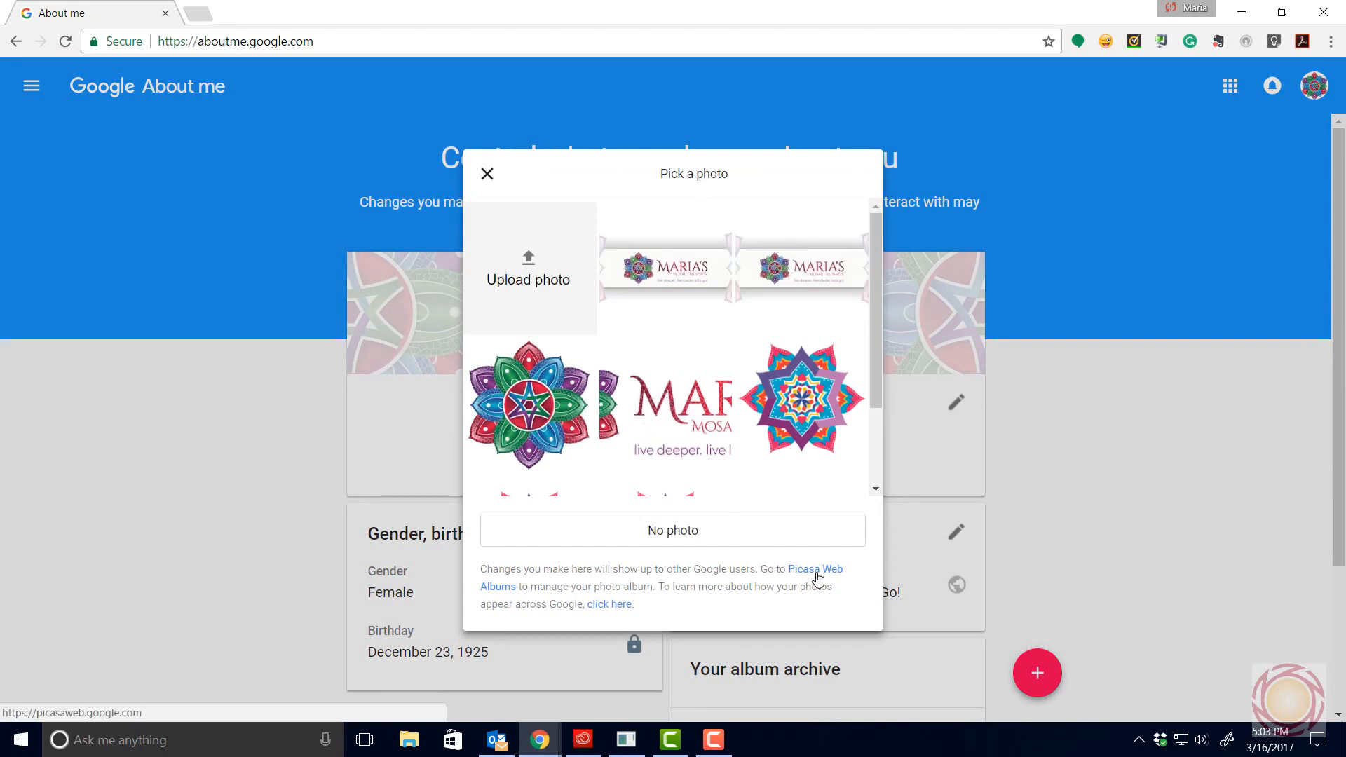
left_click(798, 569)
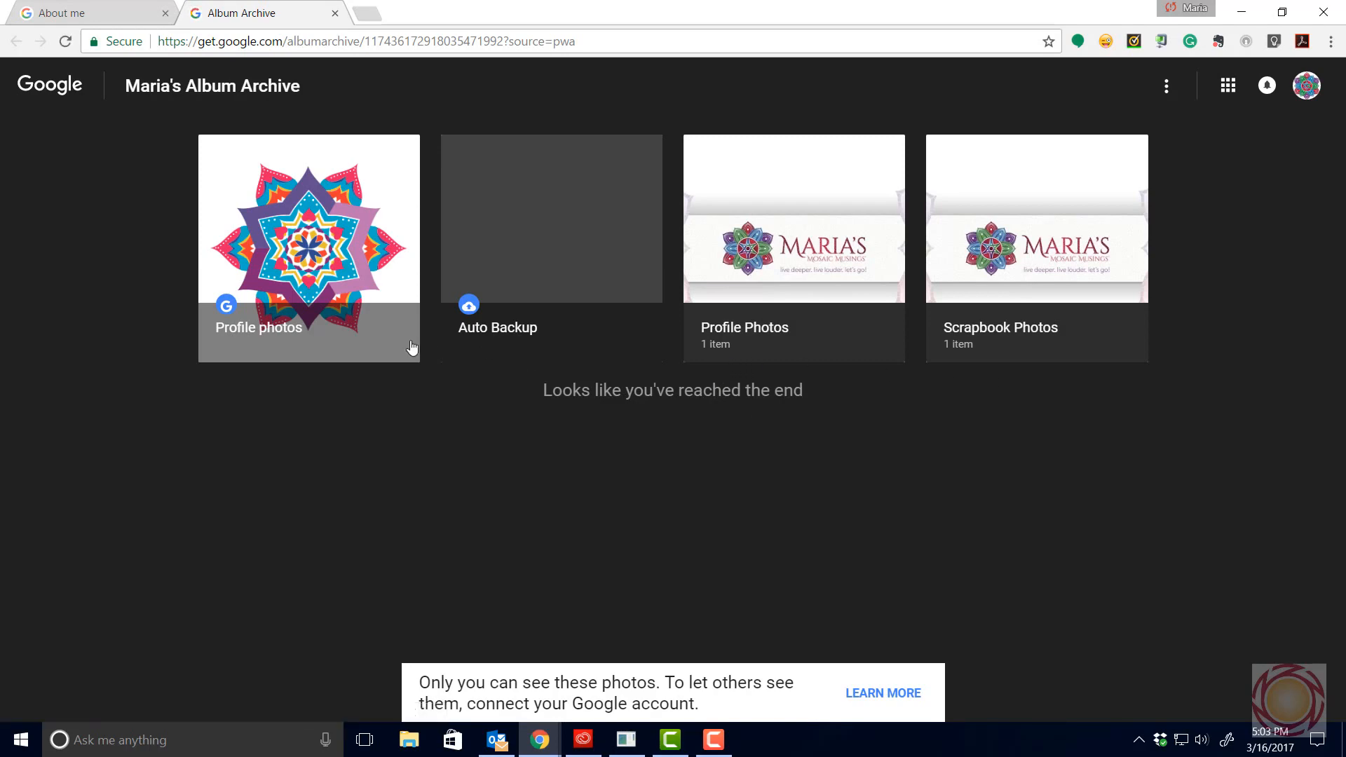
Step: In the Profile Photos album, permanently delete two leftover star mandala photos
left_click(308, 249)
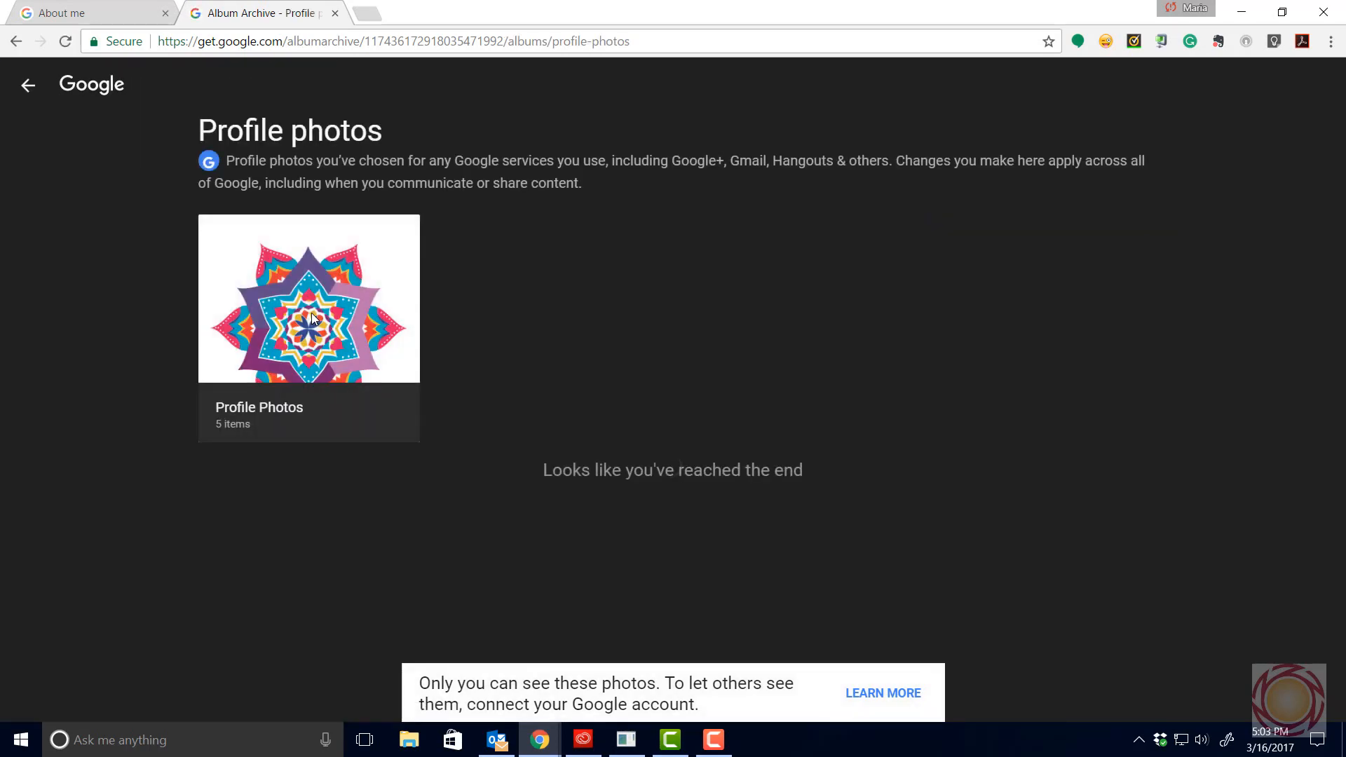
left_click(308, 298)
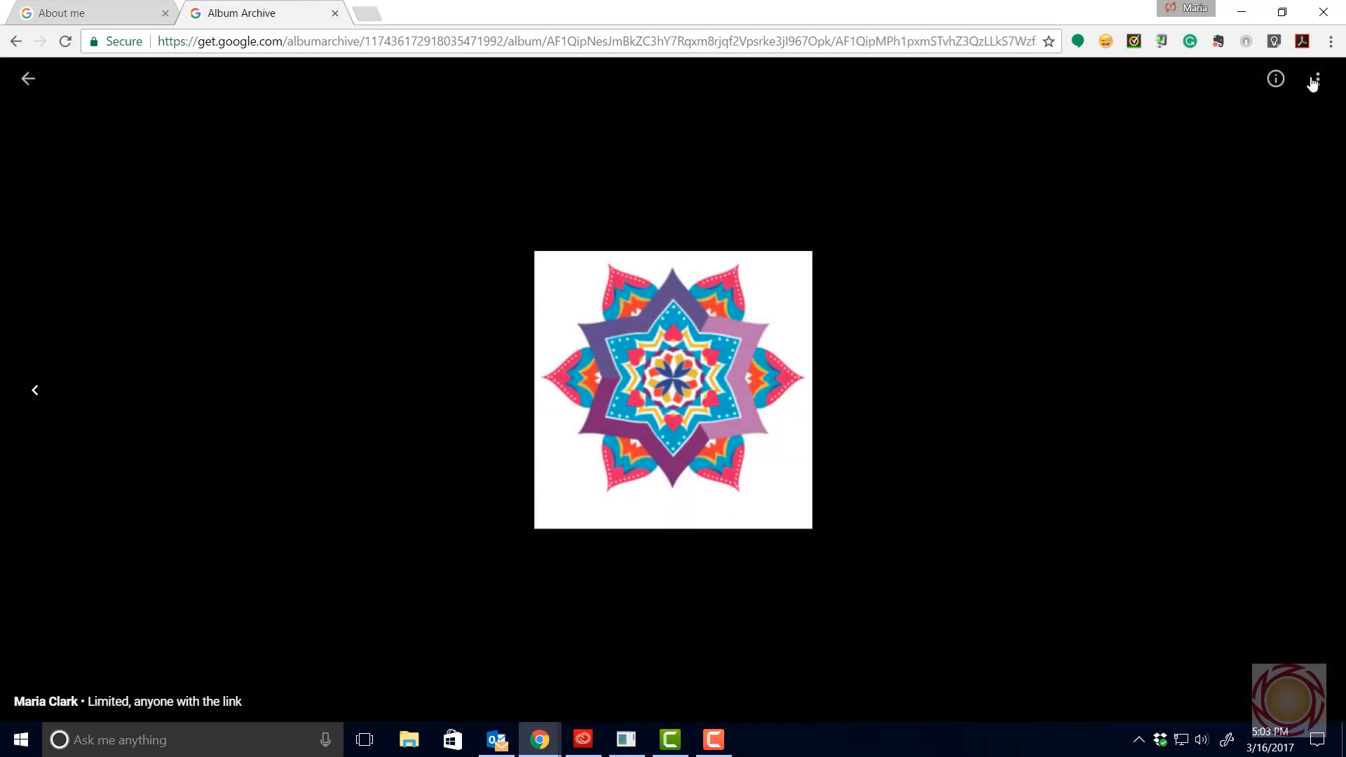
left_click(1318, 78)
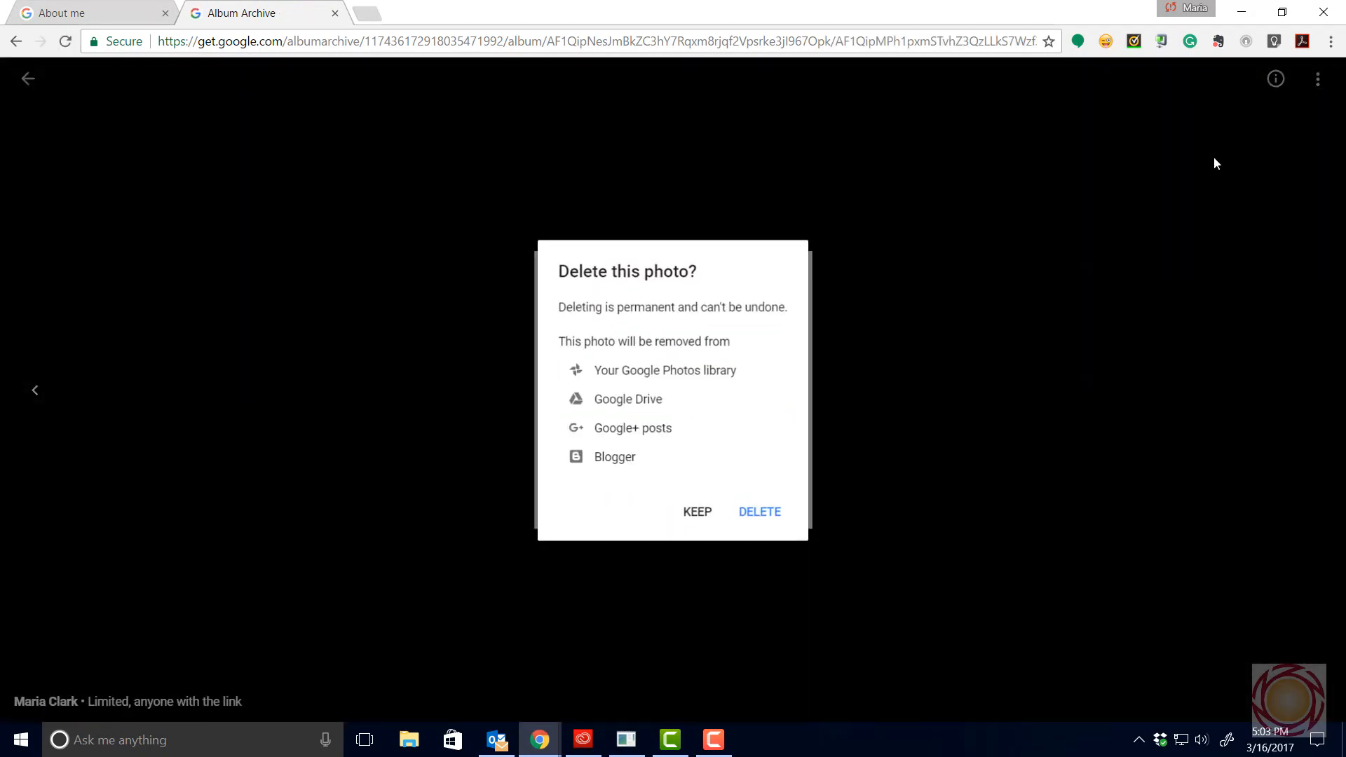
left_click(758, 511)
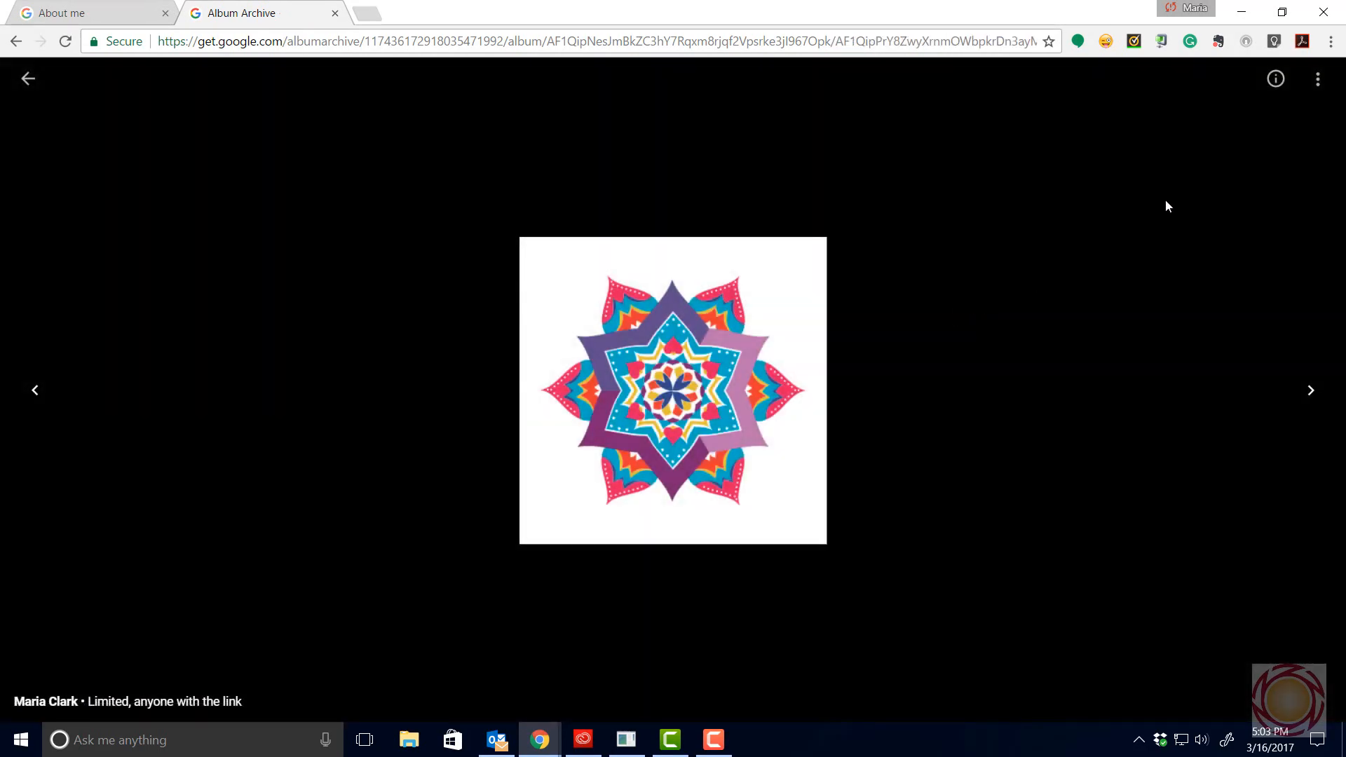
left_click(1318, 78)
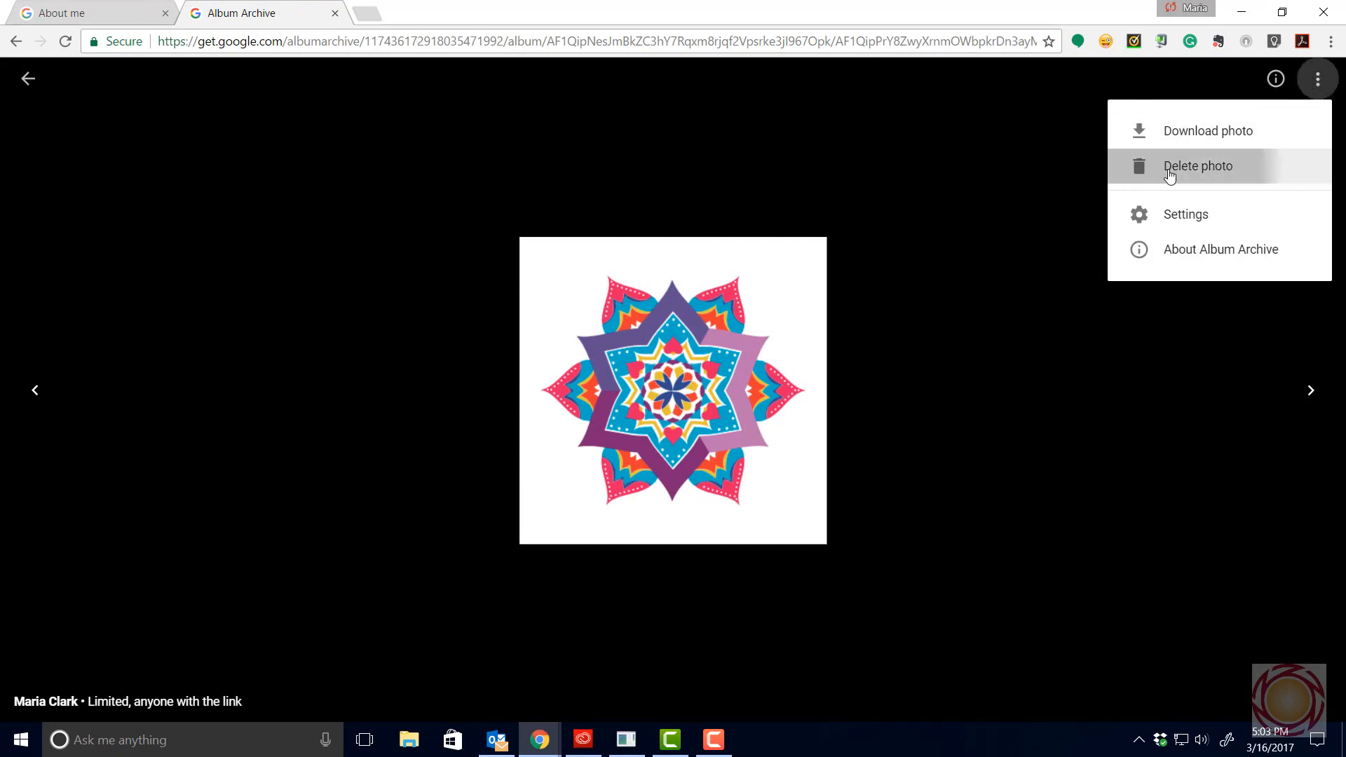
left_click(1197, 165)
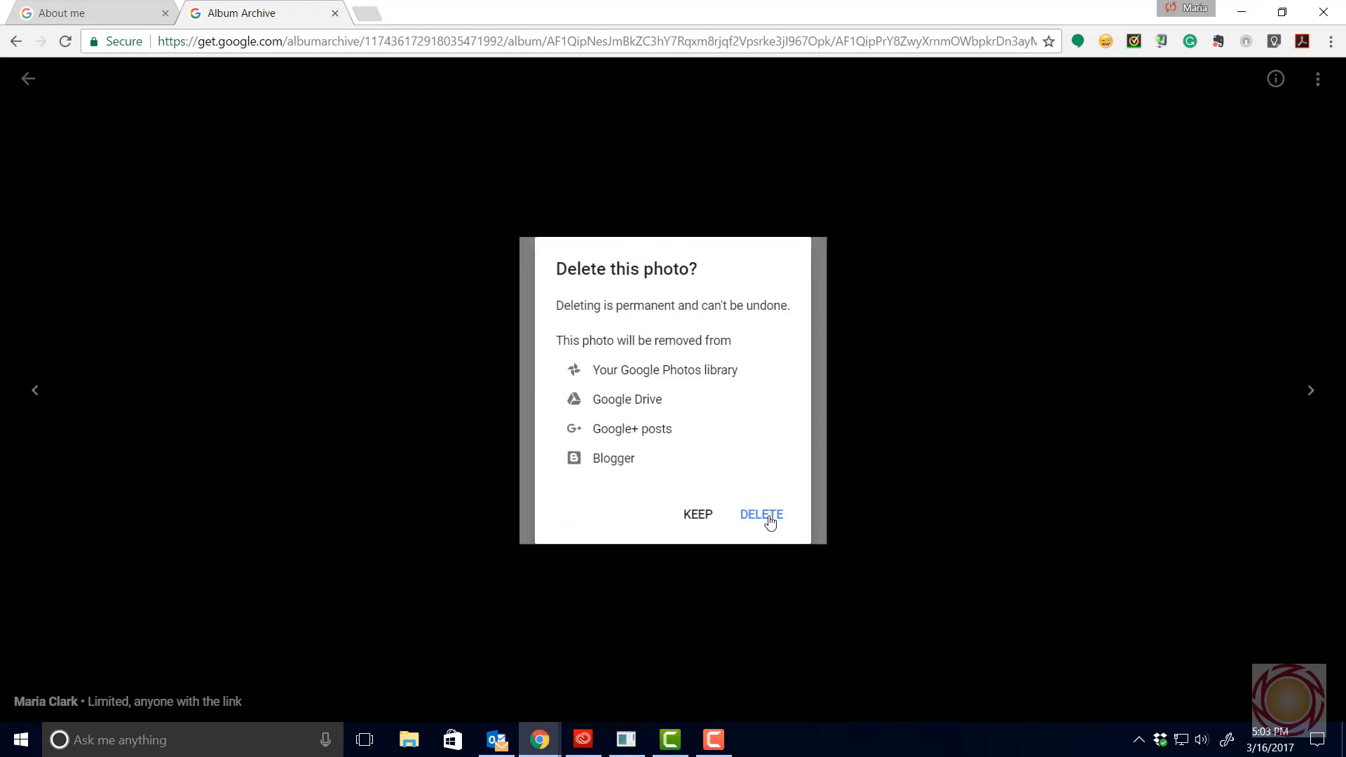
left_click(760, 515)
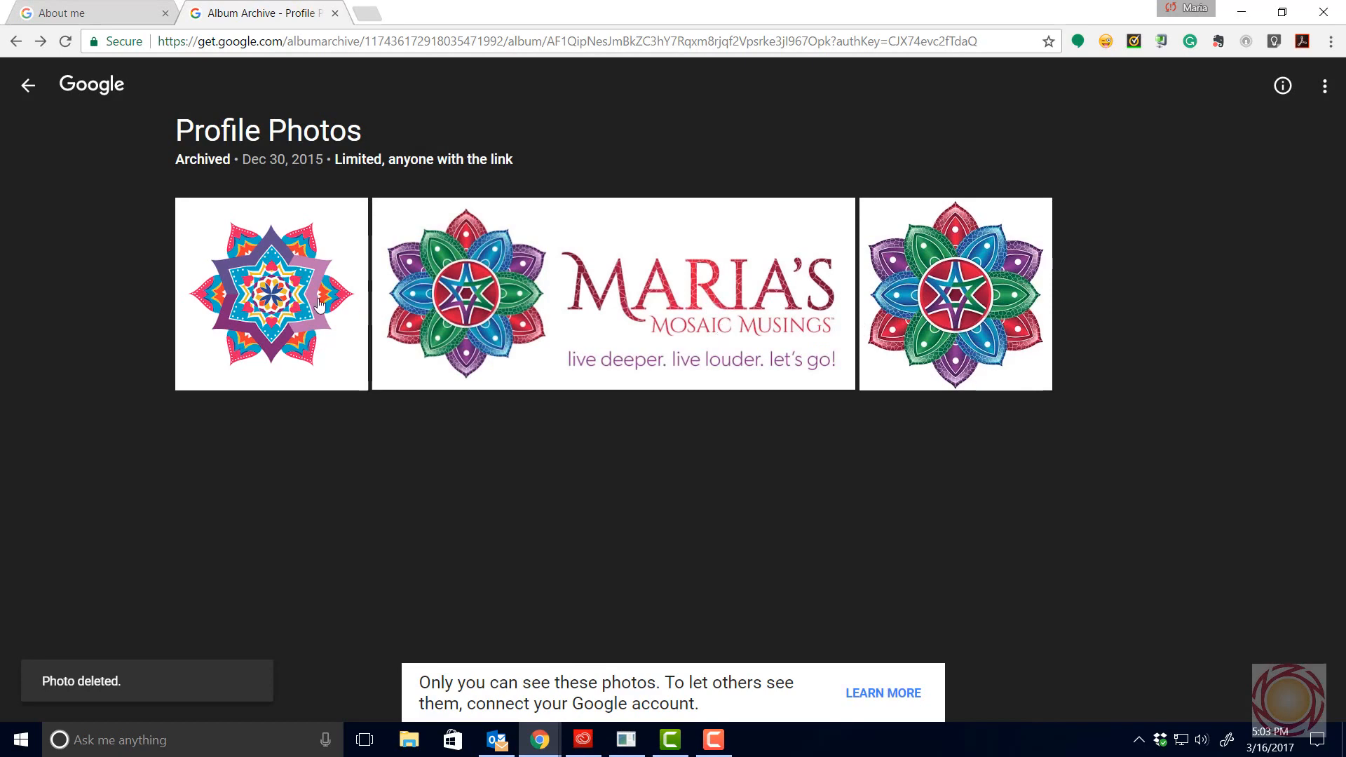
Step: Permanently delete the last remaining star mandala photo, leaving only the logo images
left_click(271, 293)
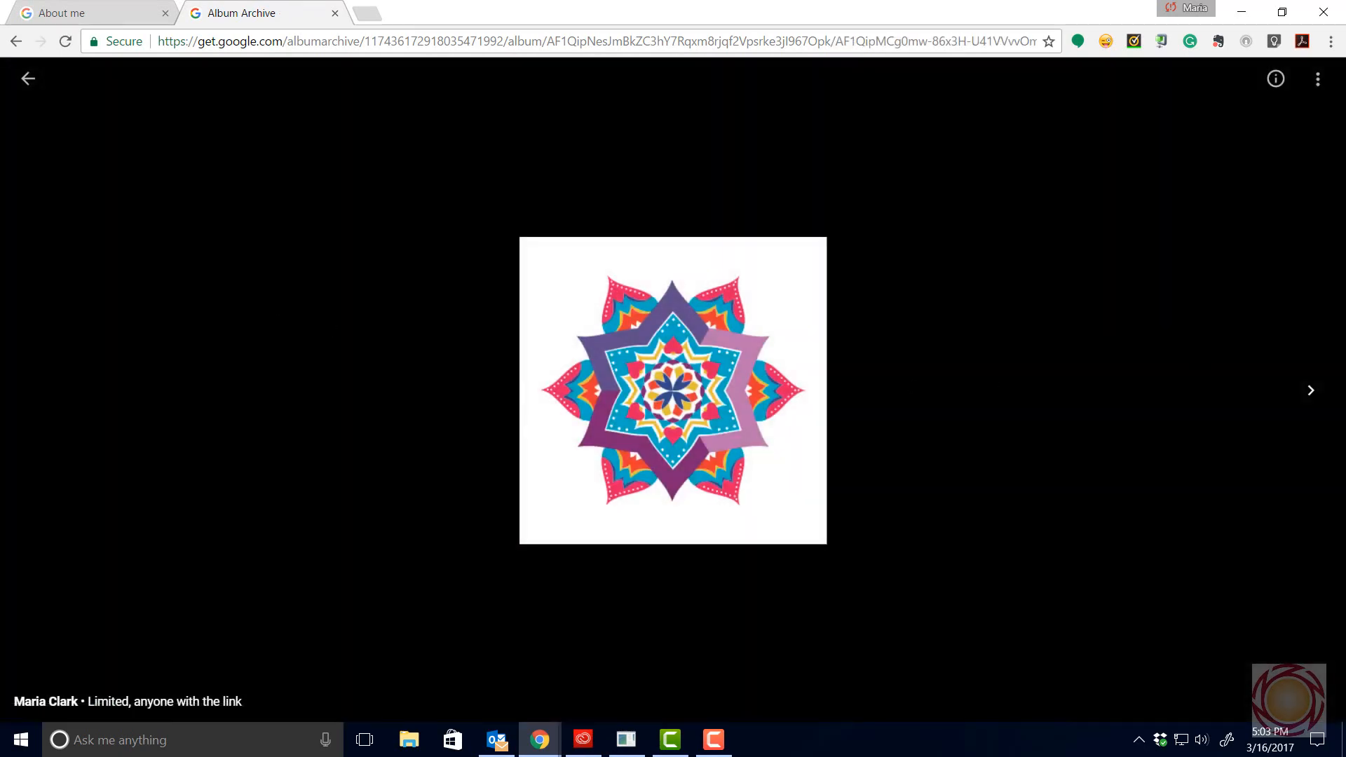
left_click(1317, 78)
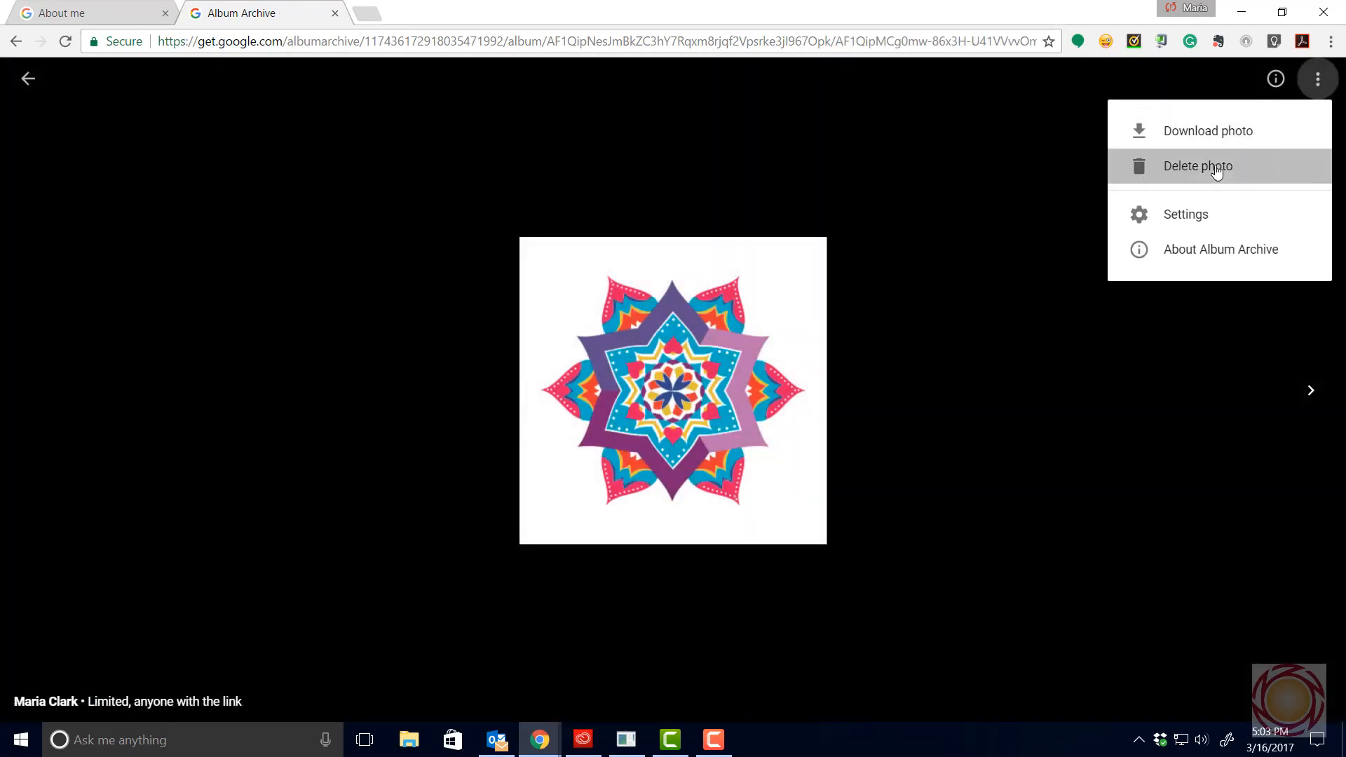
left_click(1195, 165)
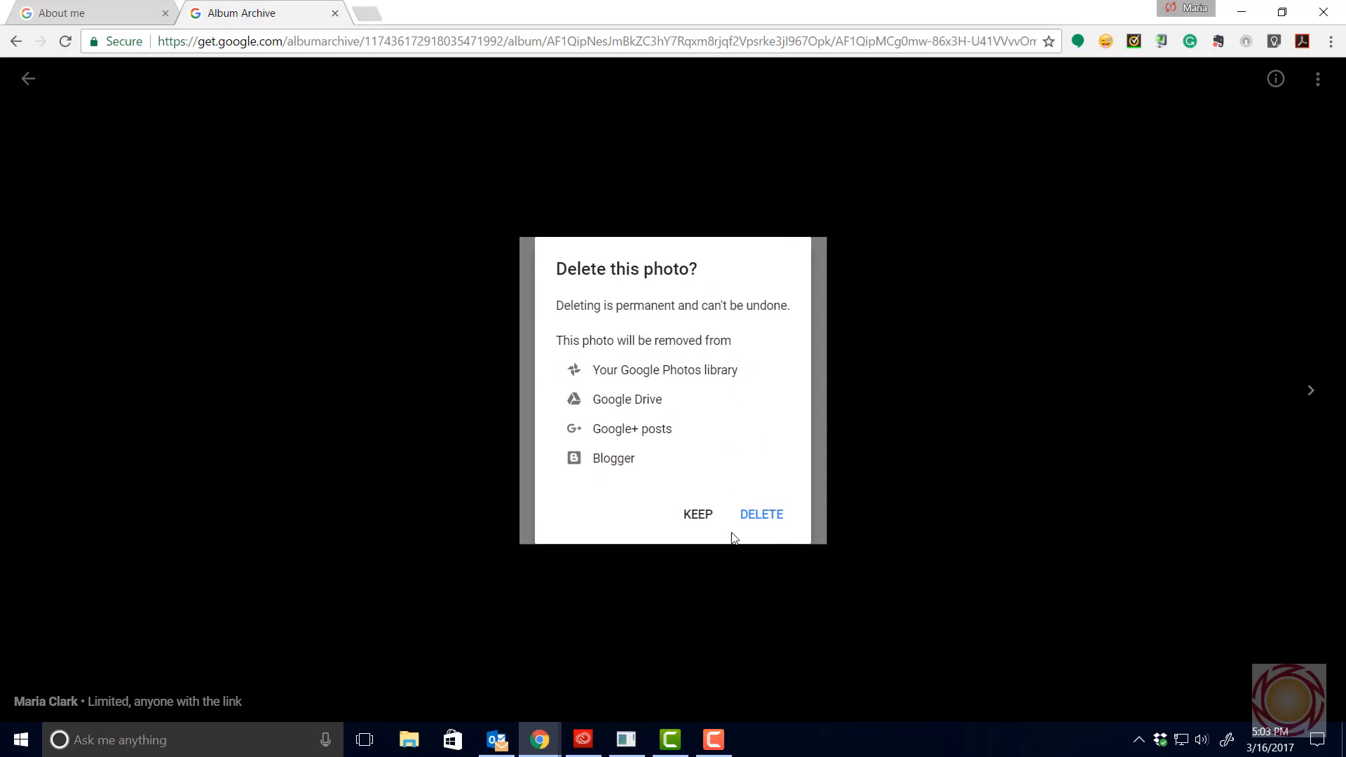
left_click(760, 514)
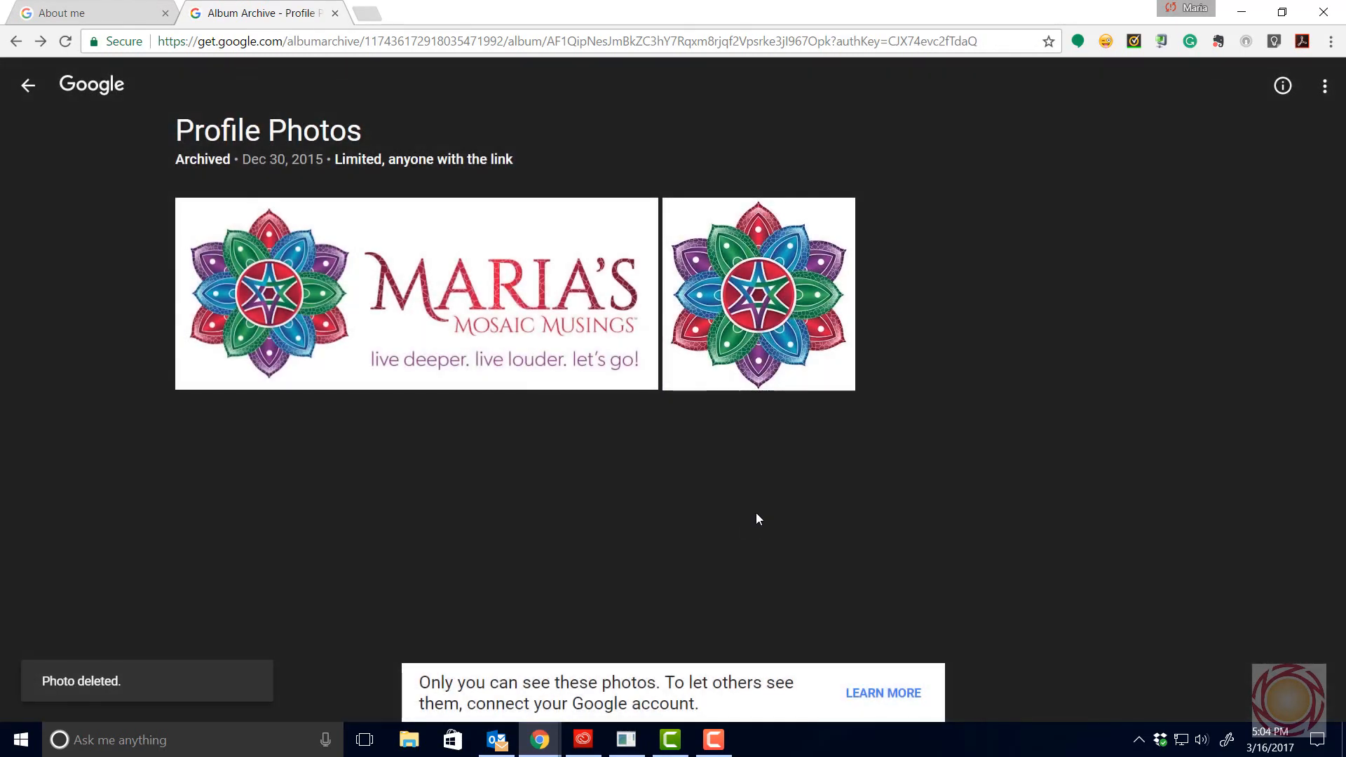